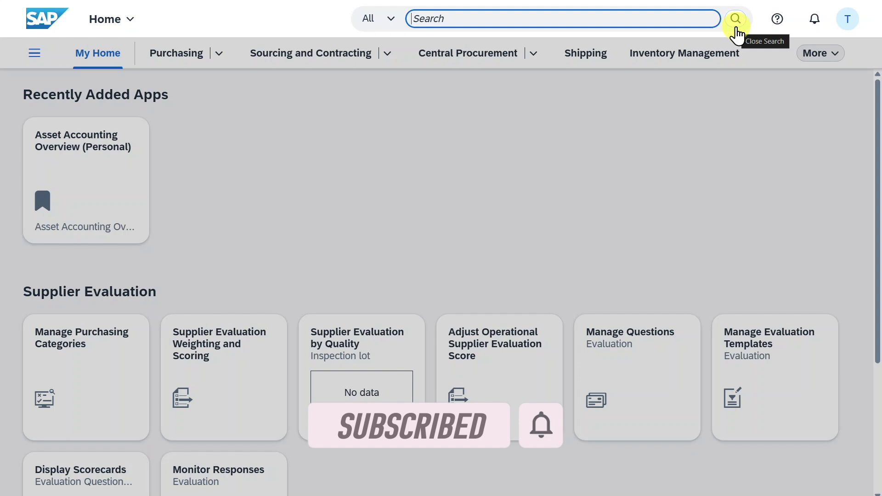
Step: Search the launchpad for 'manage purchase re' to reach Manage Purchase Requisitions - Professional
type("manage purchase re")
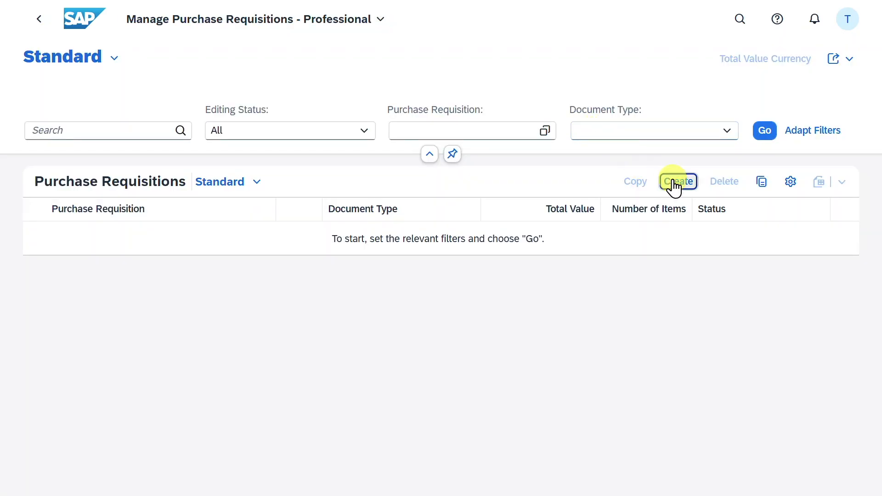
Step: Create a requisition, try document type Framework Requisn (FO), then set it back to Purchase Requisition (NB)
left_click(678, 181)
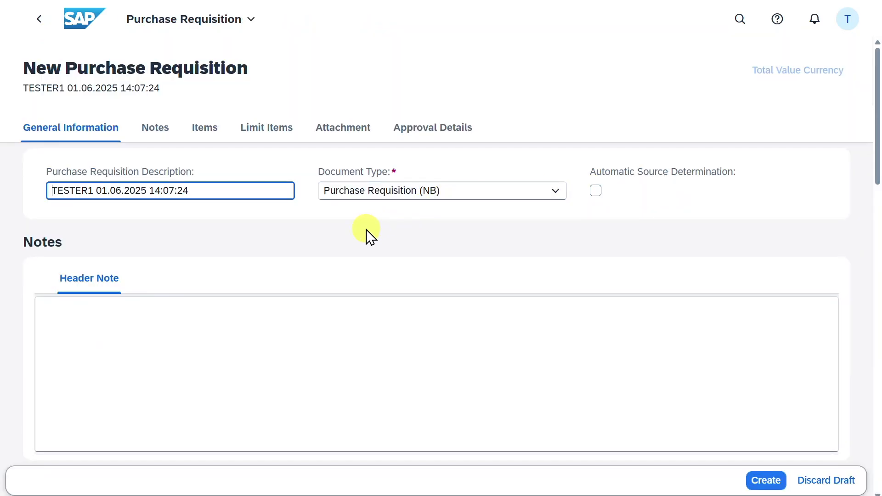
mouse_move(388, 217)
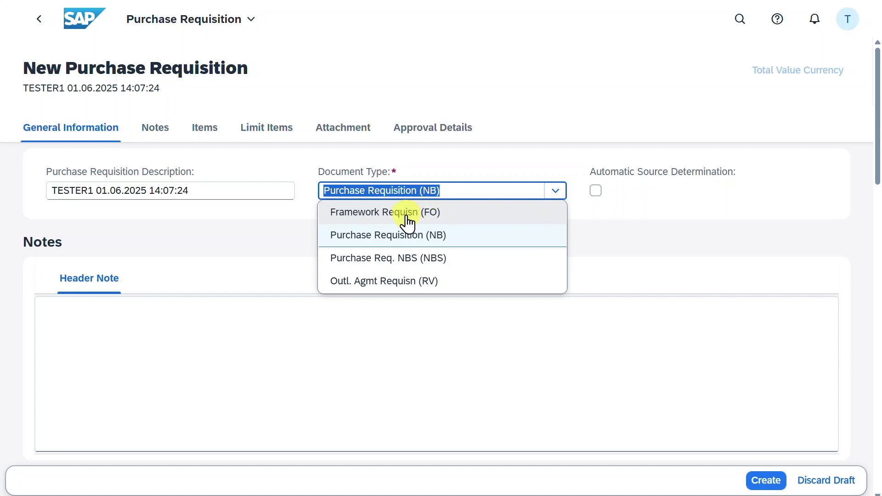
left_click(375, 212)
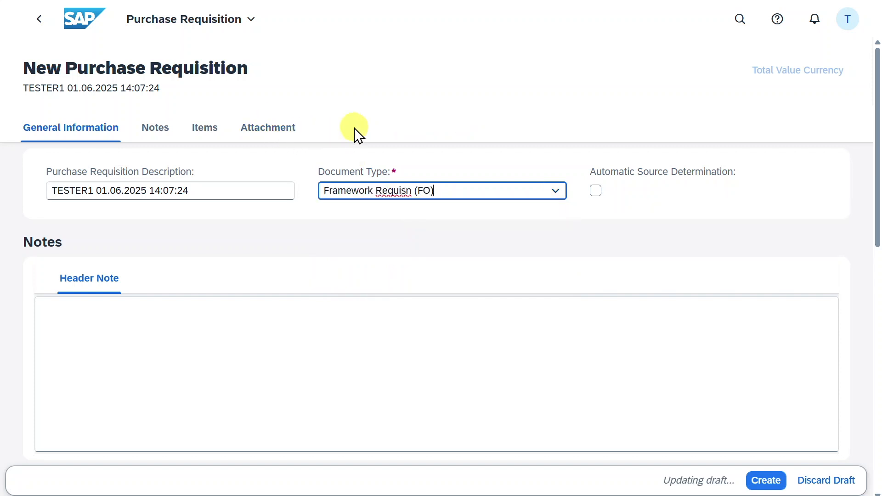
left_click(555, 190)
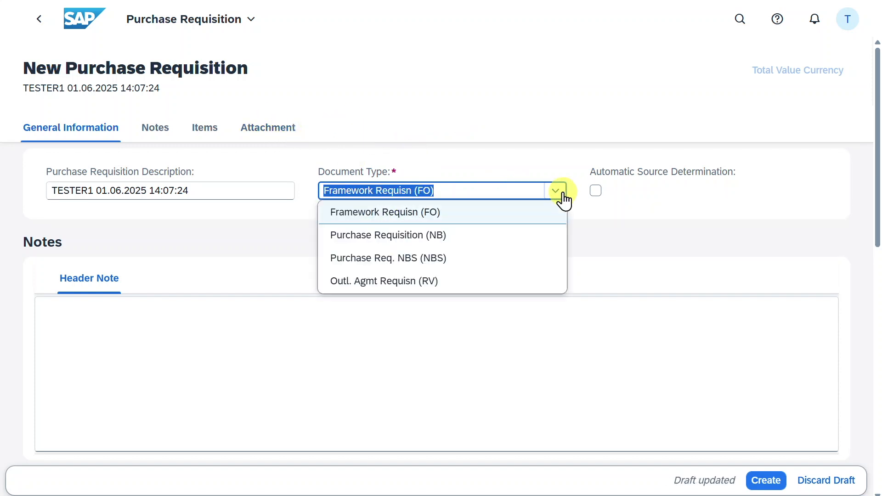
left_click(387, 234)
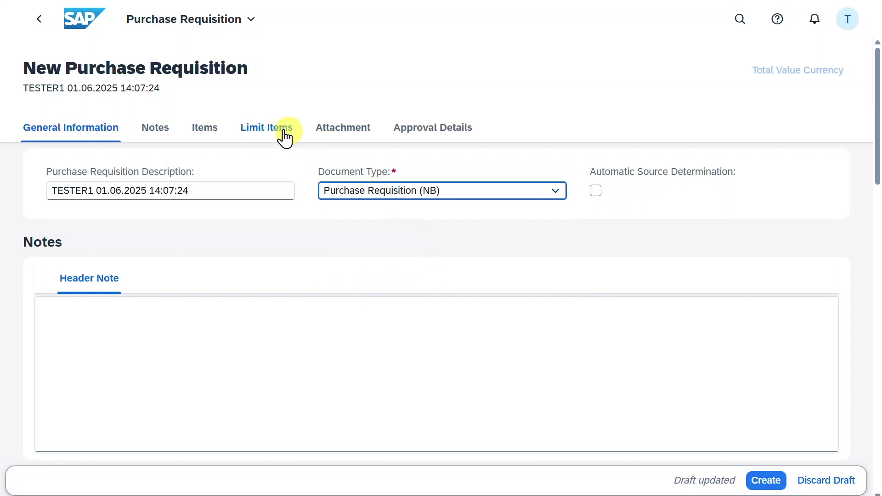
mouse_move(596, 192)
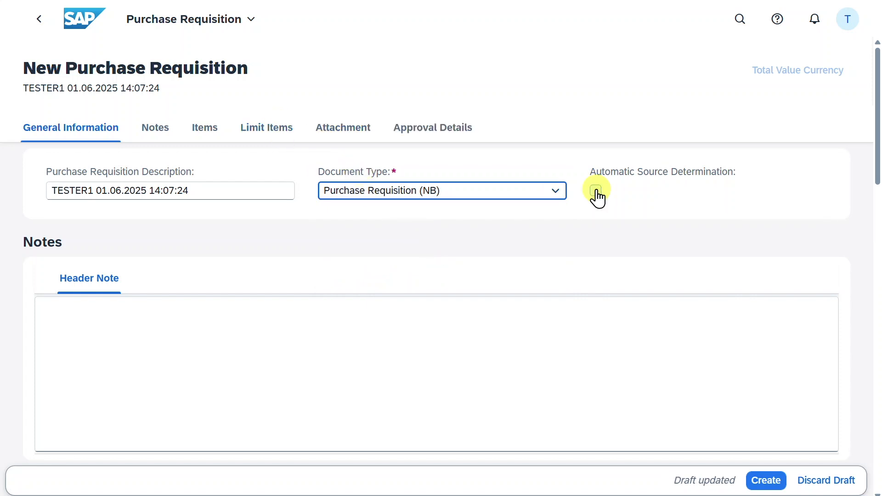
left_click(440, 190)
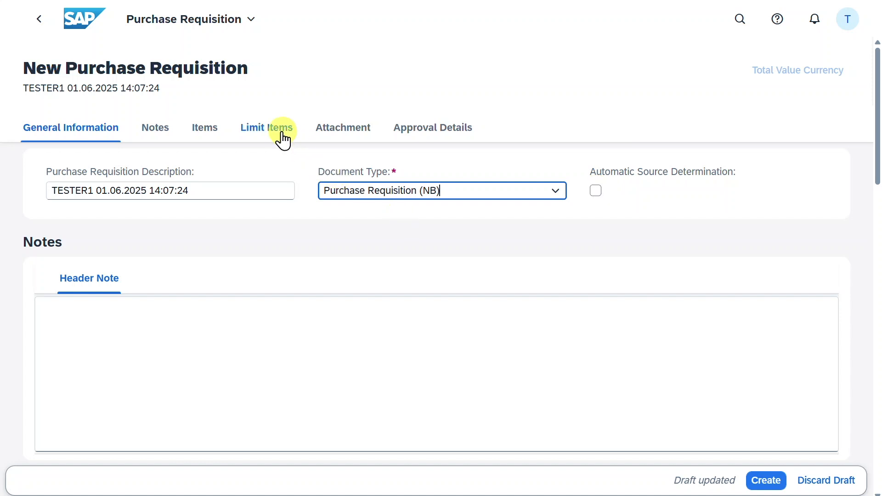
Step: Add a new limit item 10 from the Limit Items section and open its details
left_click(266, 127)
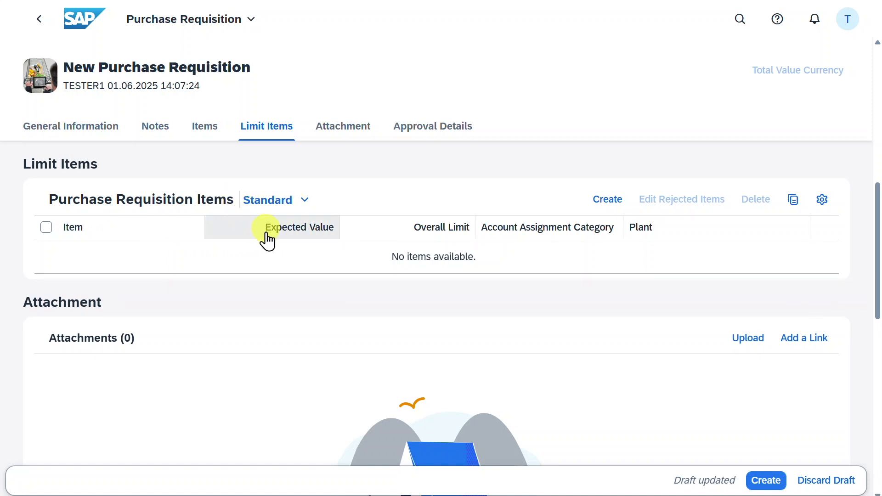
mouse_move(350, 201)
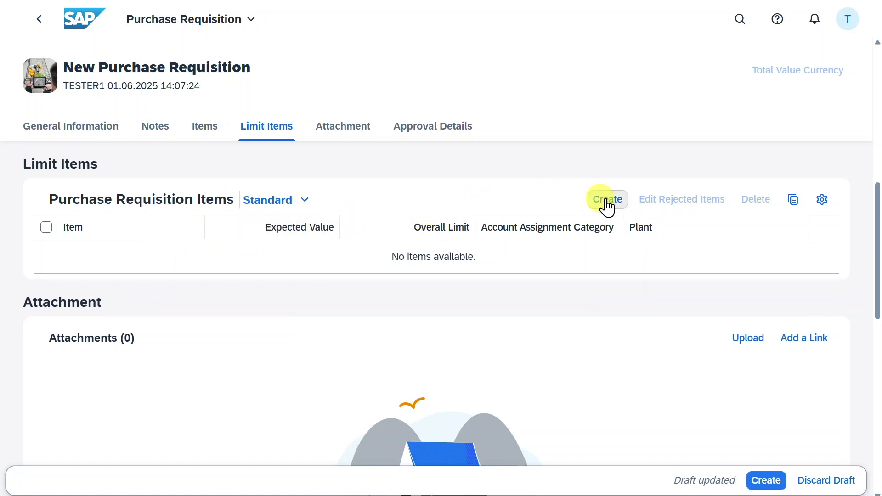
left_click(606, 199)
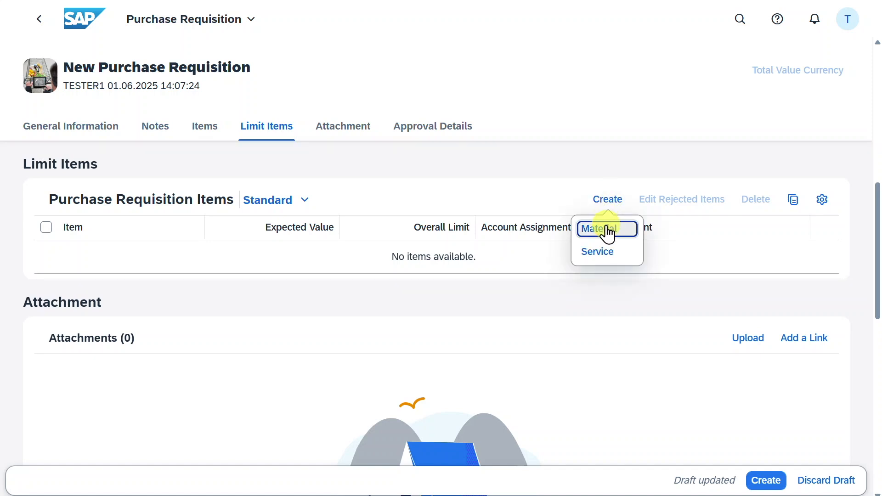
mouse_move(600, 252)
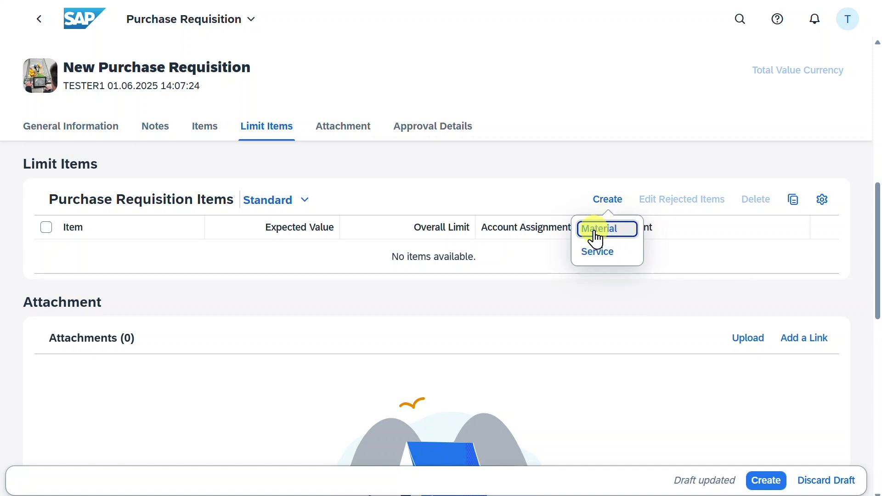
left_click(601, 228)
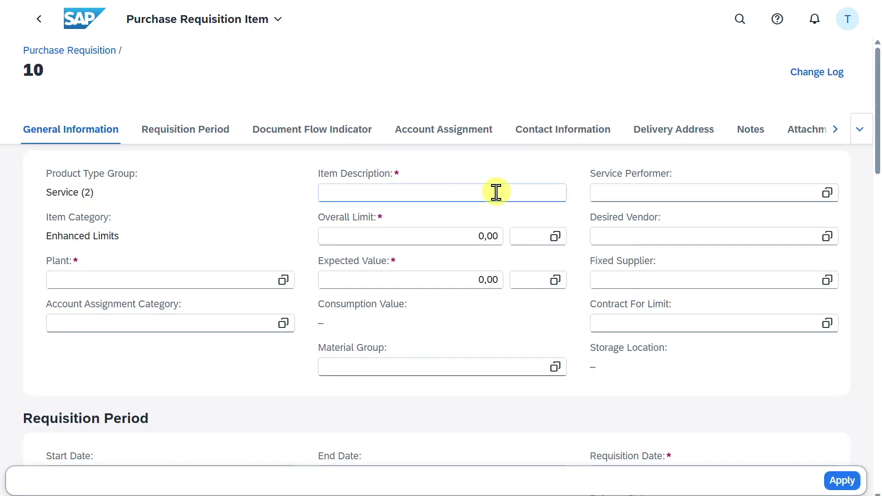
mouse_move(459, 192)
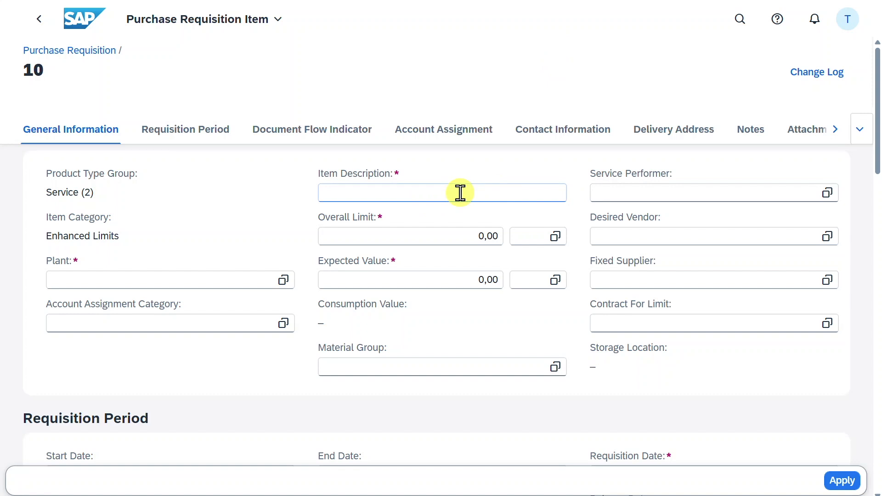
mouse_move(456, 212)
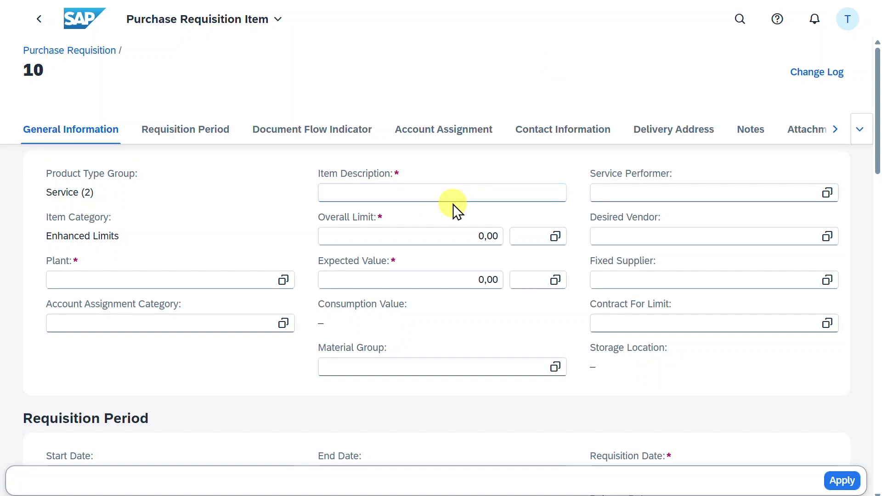
Step: Describe item 10 as Maintenance Service with overall limit 20000 EUR, expected value 15000 EUR, plant 1010
left_click(442, 192)
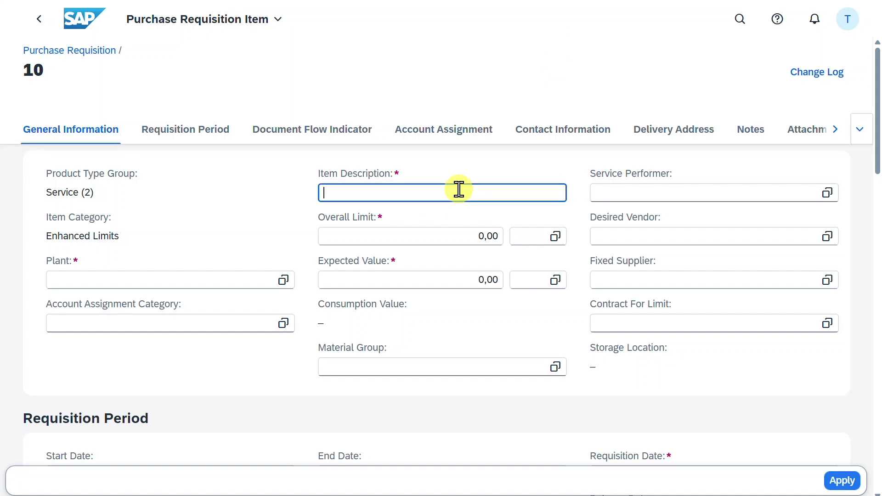
type("Maintenance")
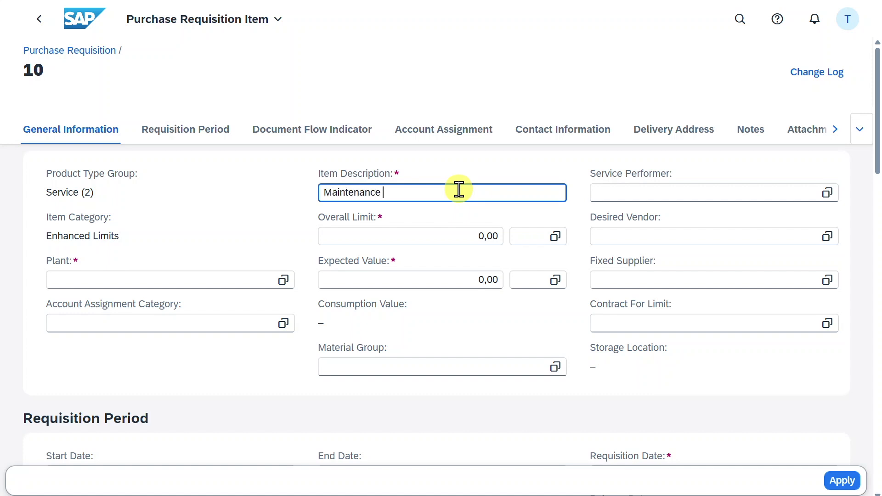
left_click(409, 236)
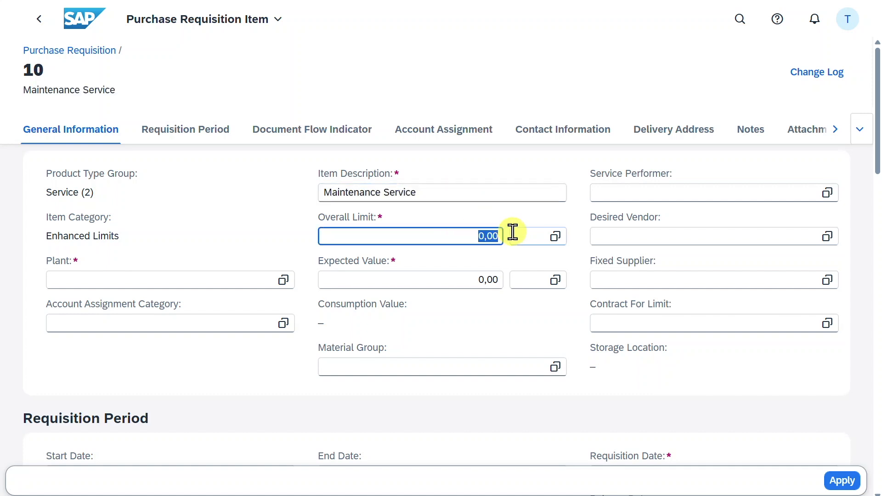
type("200")
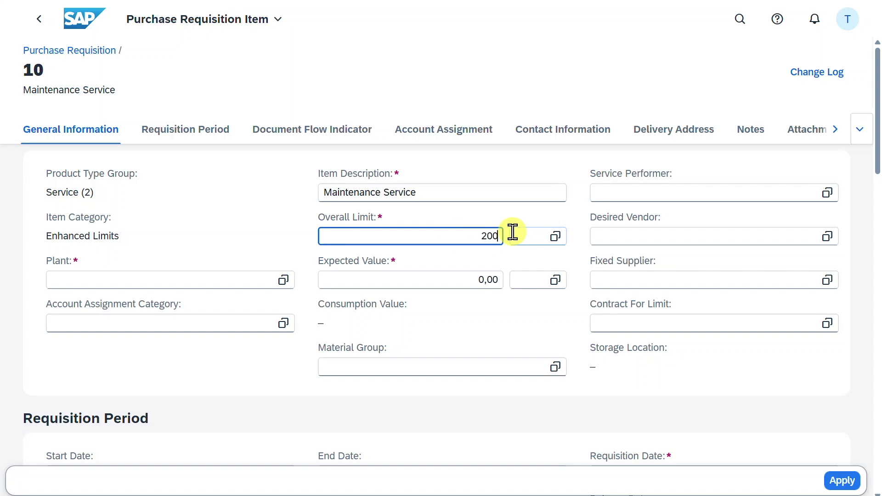
left_click(410, 279)
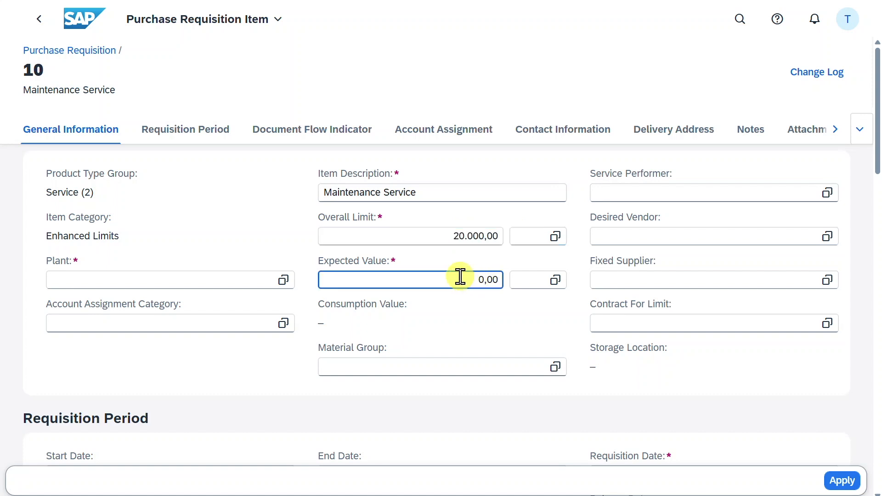
type("15.00")
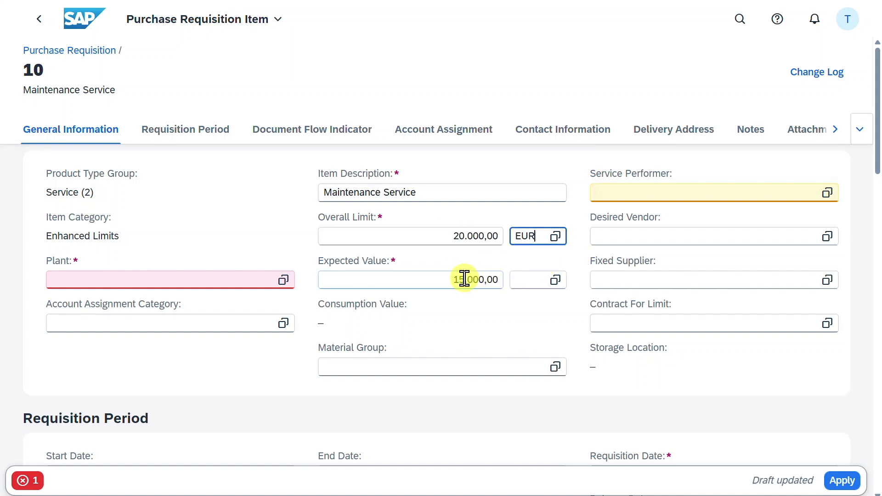
left_click(411, 279)
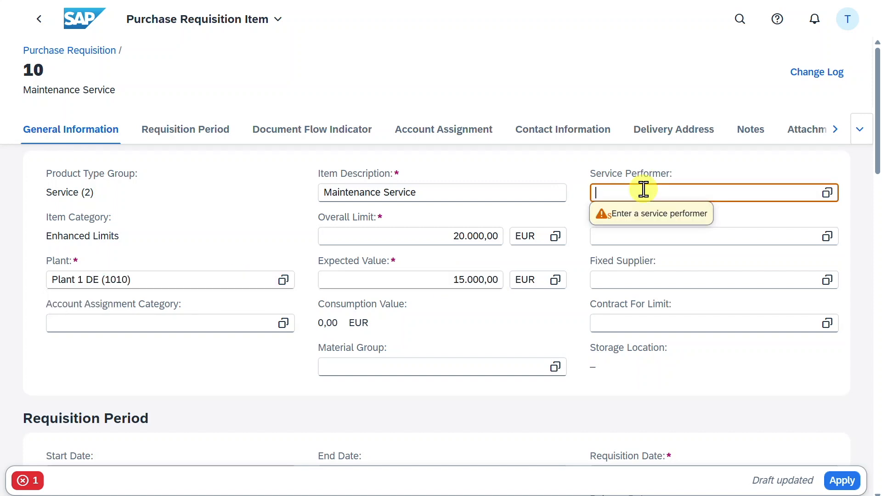
mouse_move(635, 186)
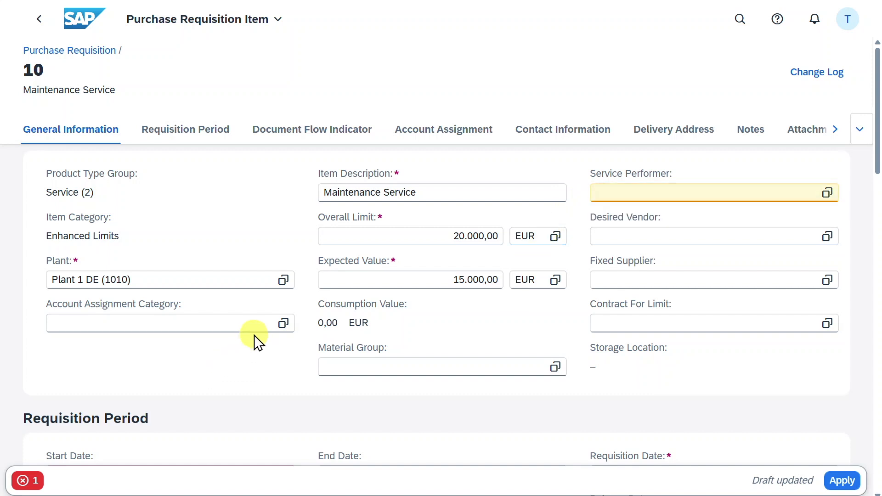
Step: Set the requisition period from 01.05 to 31.12.2025 and apply the item
scroll("down", 3)
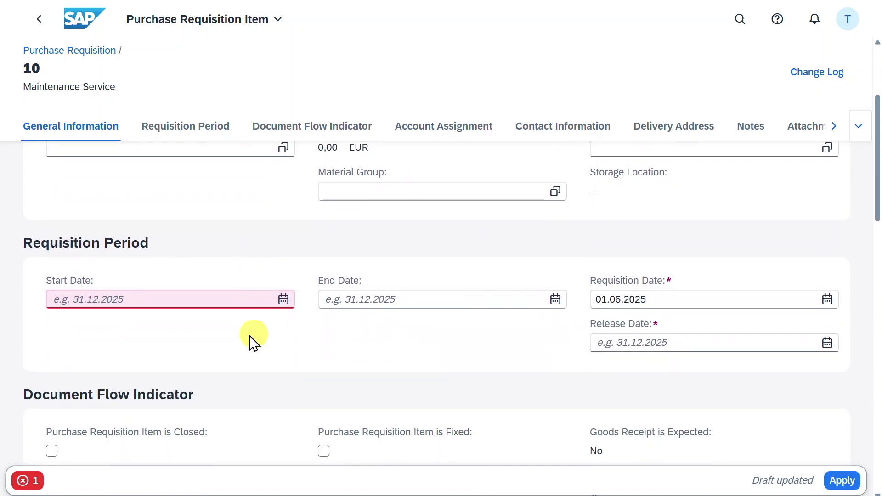
left_click(164, 299)
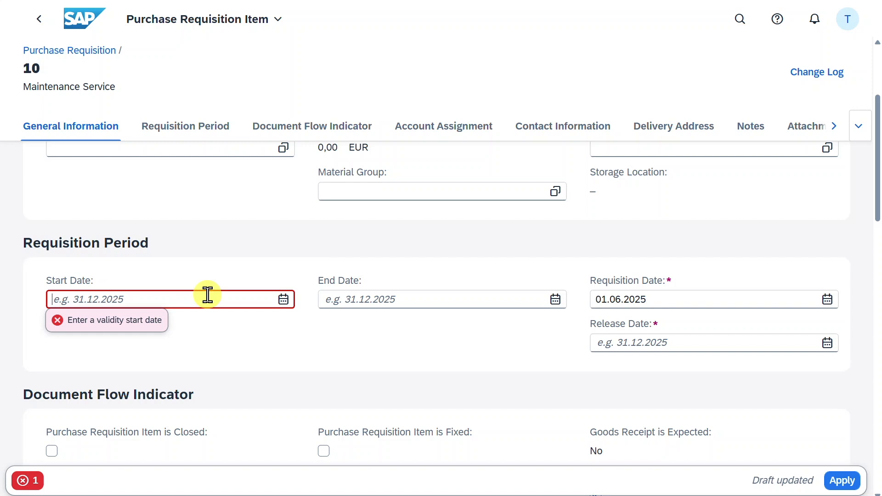
type("01.05")
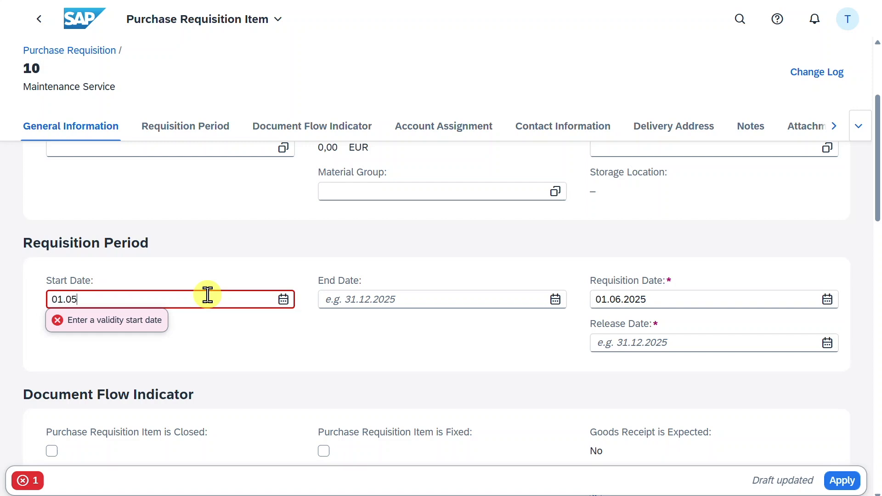
type("31.12.2025")
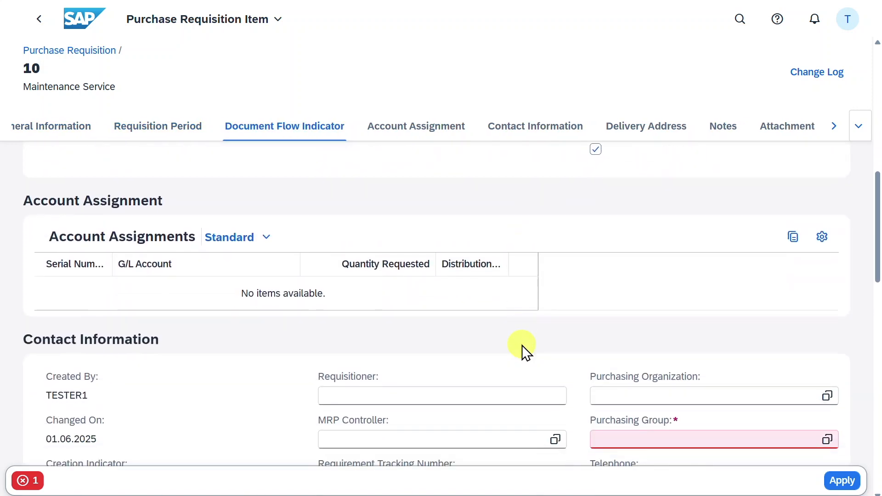
left_click(828, 440)
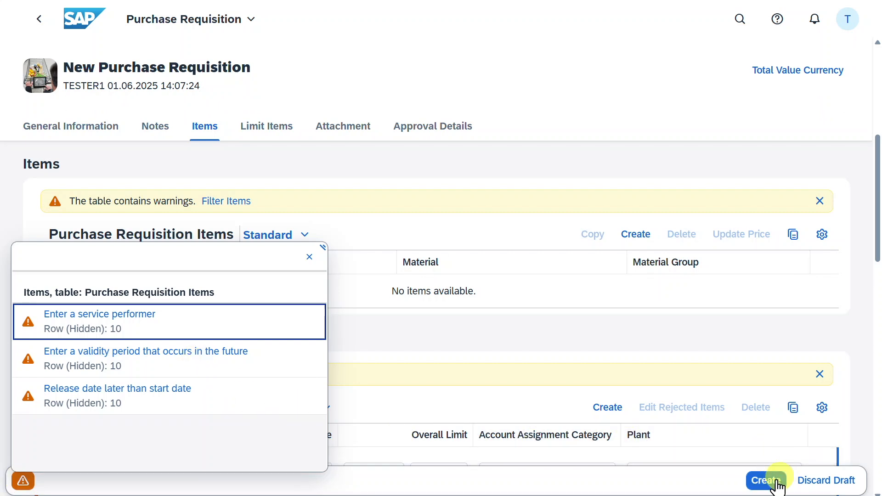
Step: Create purchase requisition 10001866 and review its service performer and validity warnings
left_click(764, 480)
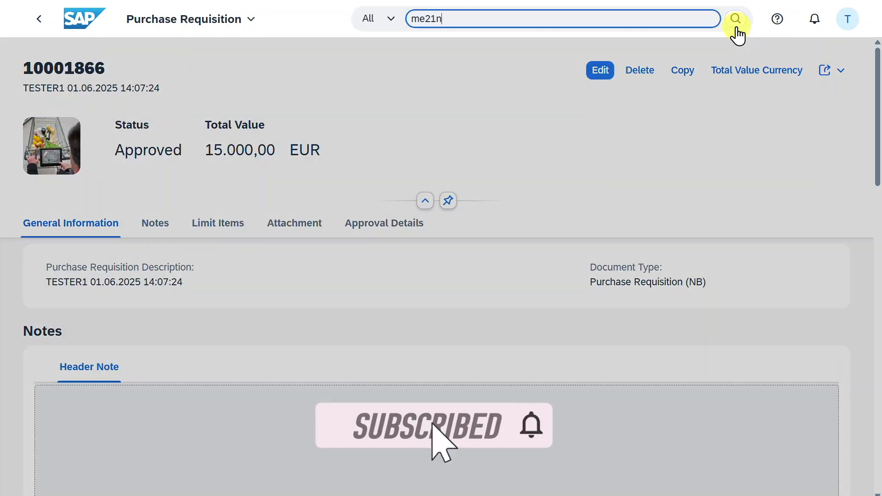
Step: Search 'manage' in the shell bar and launch the Manage Purchase Orders app
left_click(735, 18)
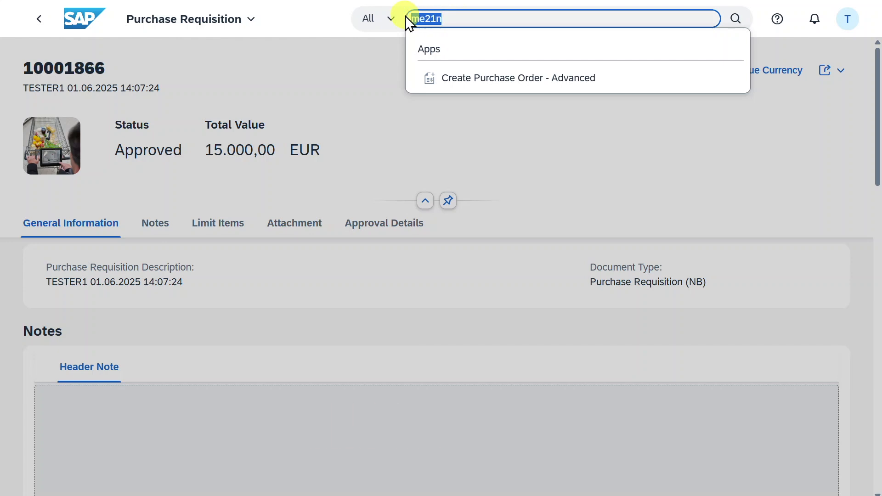
type("manage purchase ord")
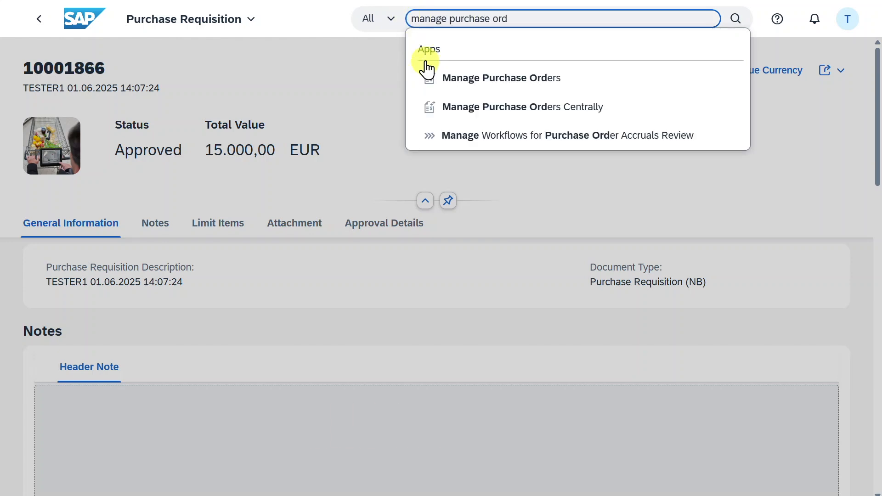
left_click(501, 77)
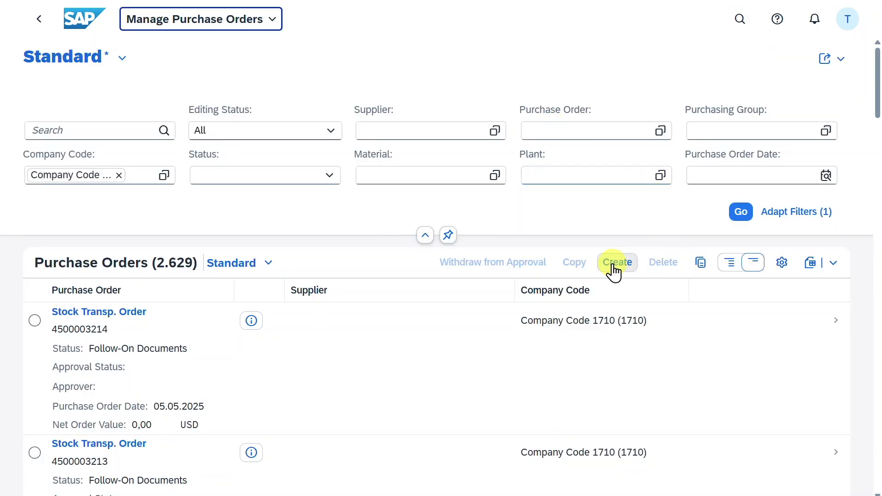
Step: Create a purchase order and choose Add from Document with Purchase Requisition as source
left_click(615, 262)
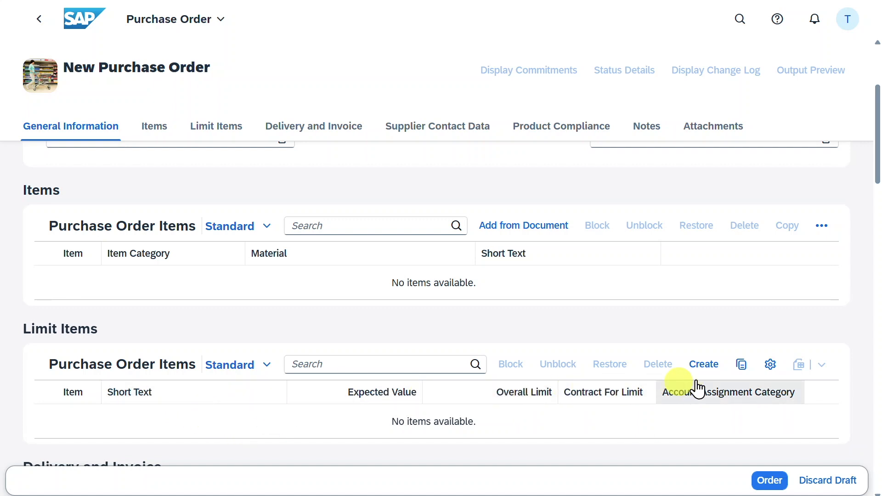
mouse_move(608, 371)
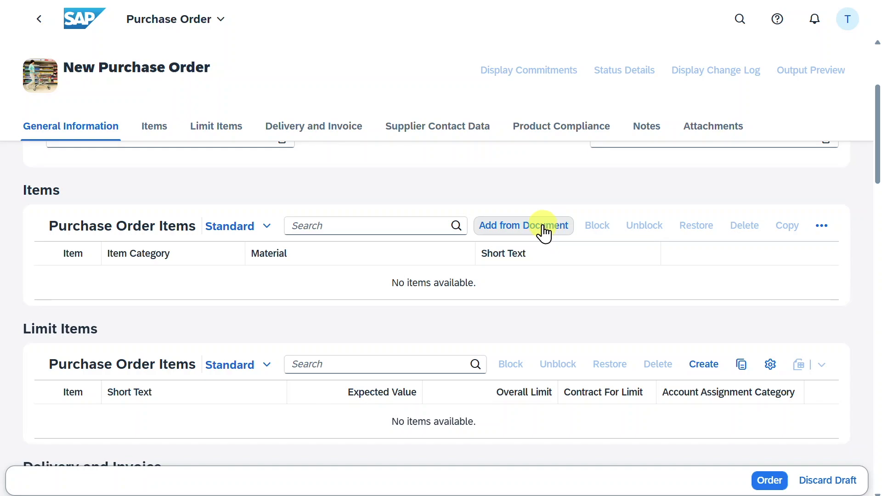
left_click(523, 226)
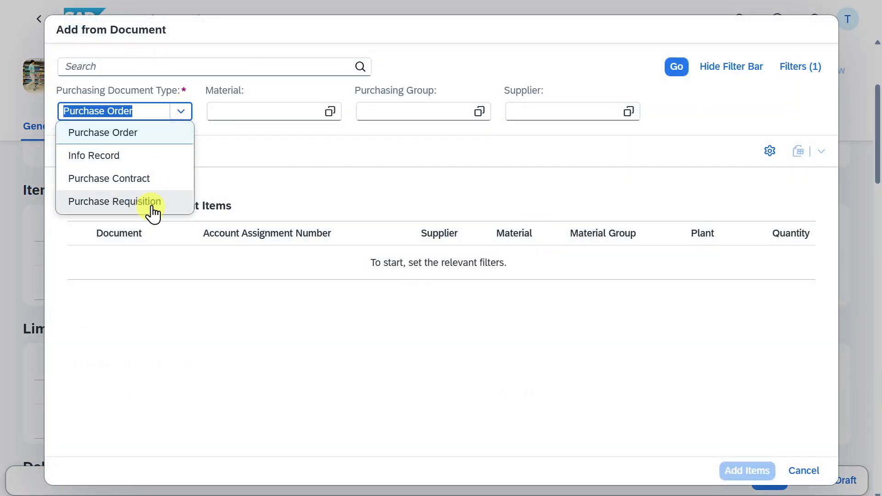
left_click(804, 471)
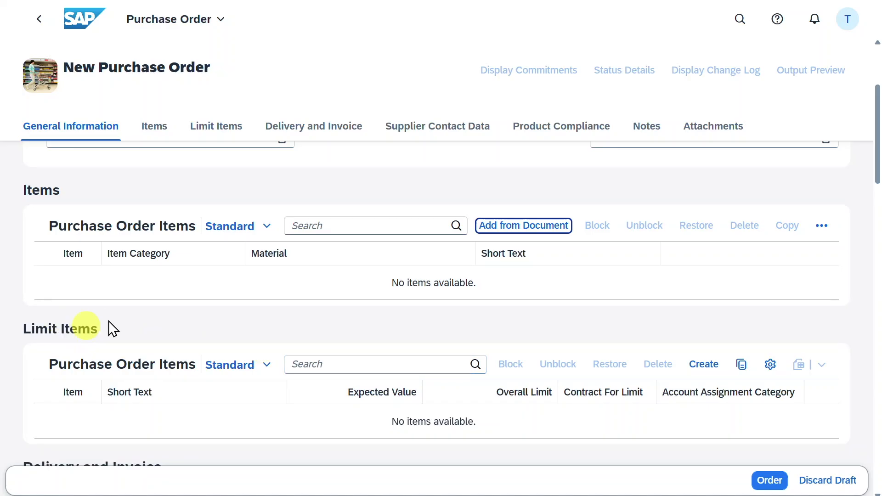
Step: Launch ME21N and reference purchase requisition 10001866 in the first item's Purchase Req. field
type("me")
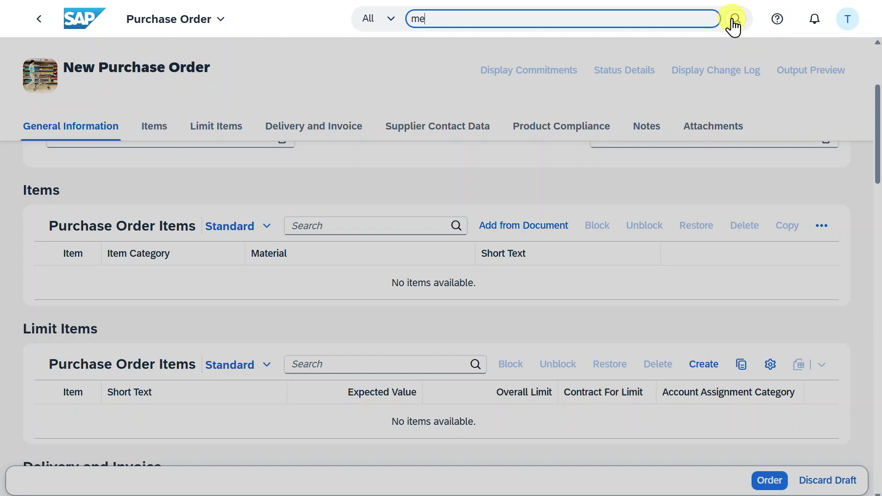
left_click(734, 18)
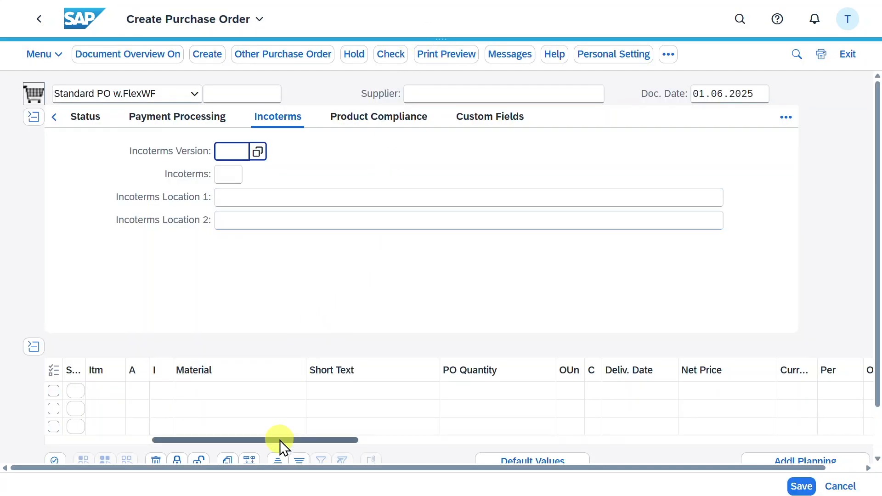
left_click_drag(279, 440, 500, 439)
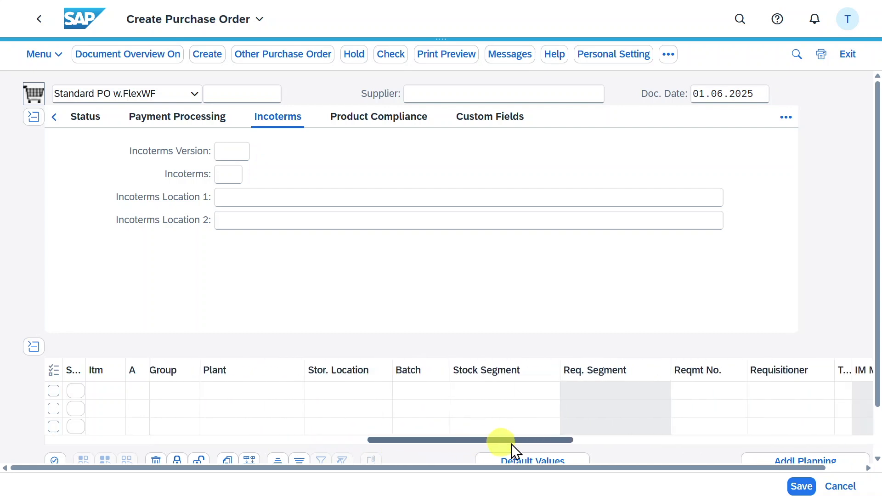
left_click_drag(501, 440, 557, 440)
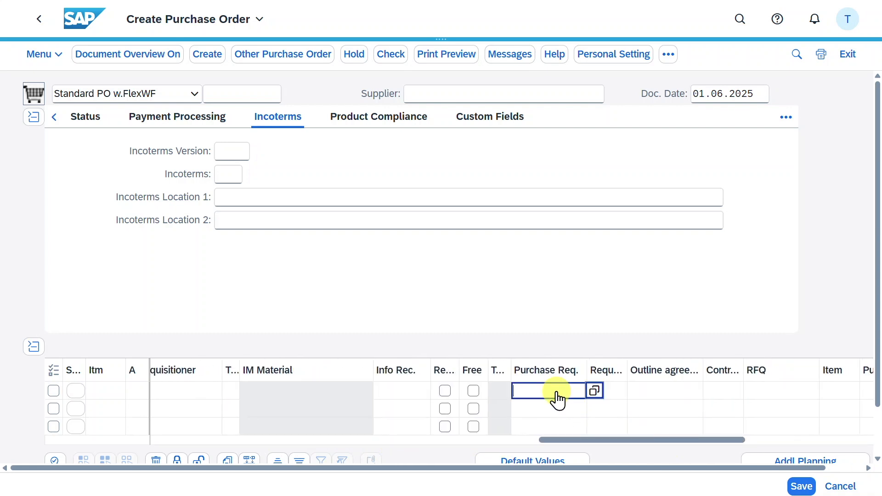
type("10001866")
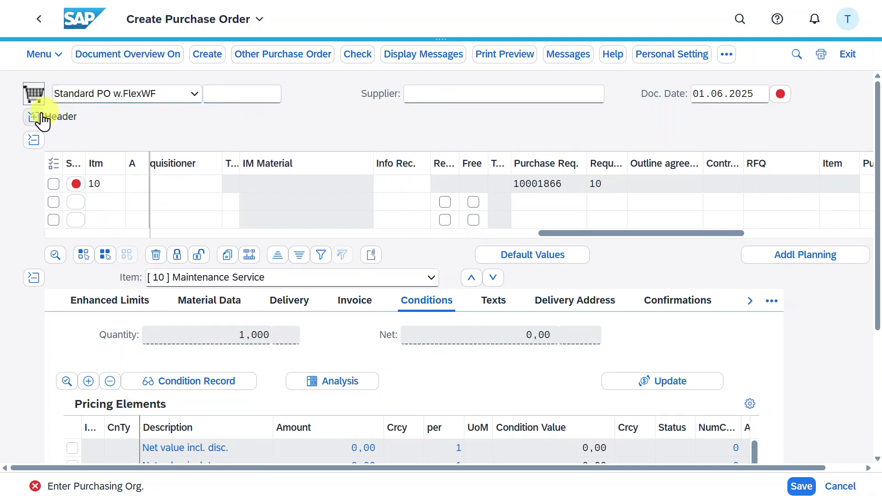
left_click(34, 117)
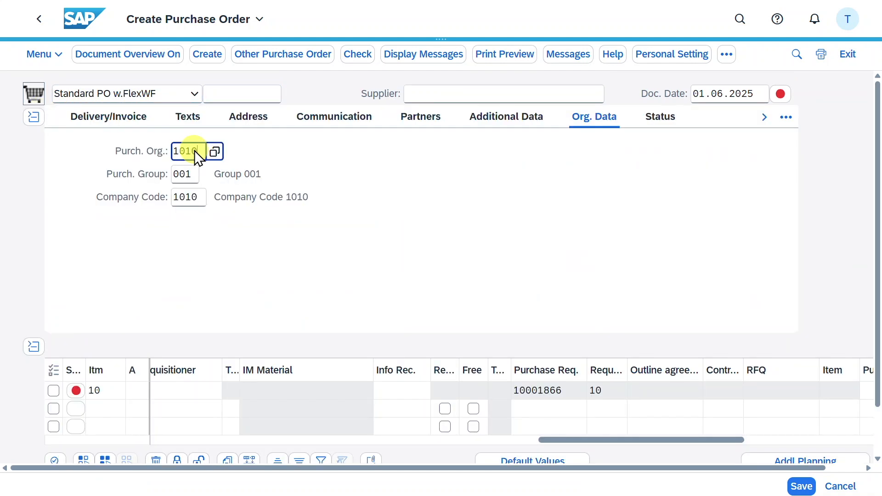
left_click(503, 94)
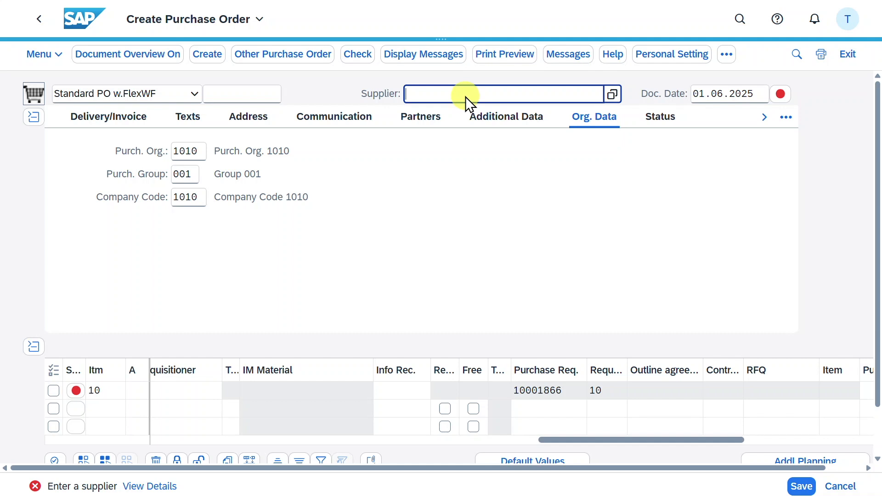
type("0010300086 Inlandslieferant DE (Ariba 4BL")
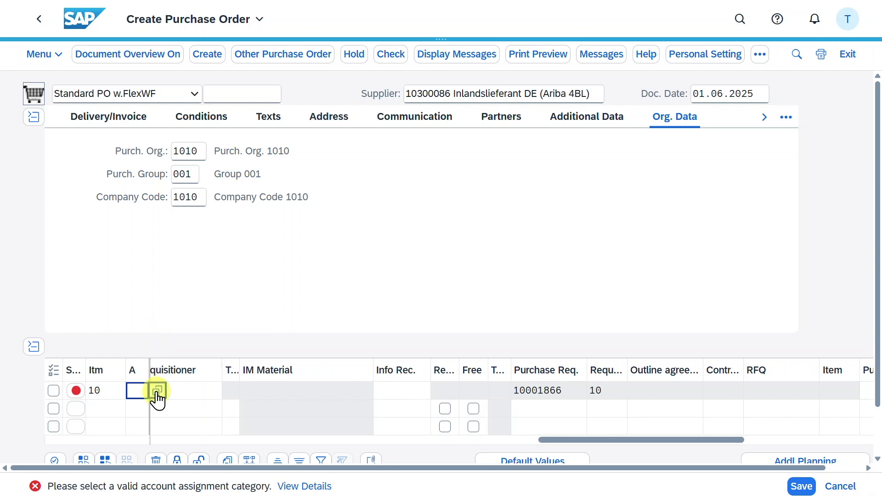
Step: Assign item 10 account assignment K with cost center 10101701 and G/L account 66000000
left_click(158, 391)
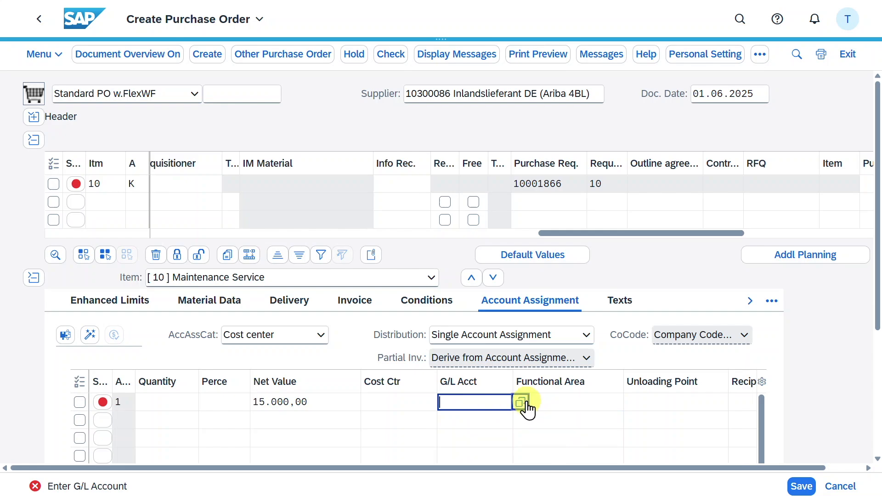
type("10101701")
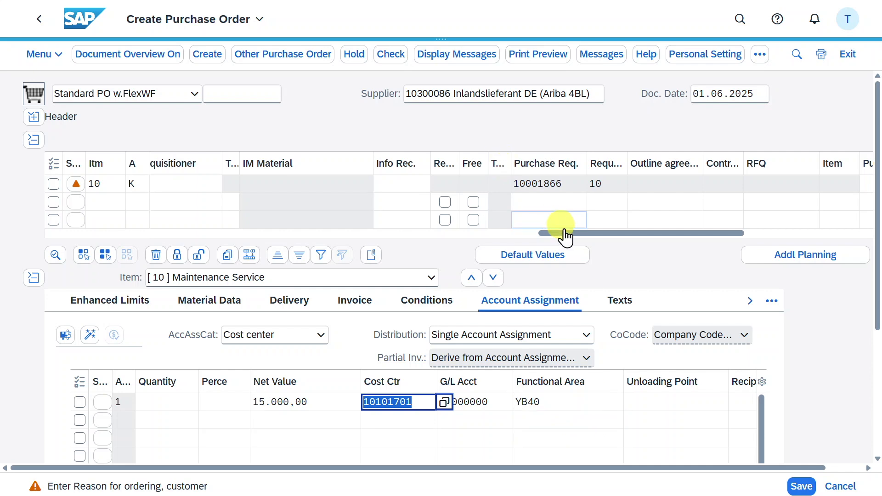
scroll("left", 3)
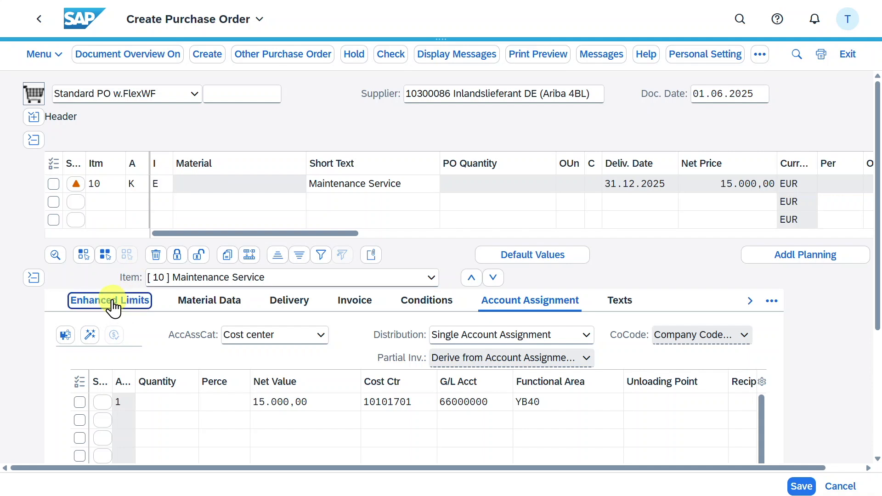
left_click(110, 300)
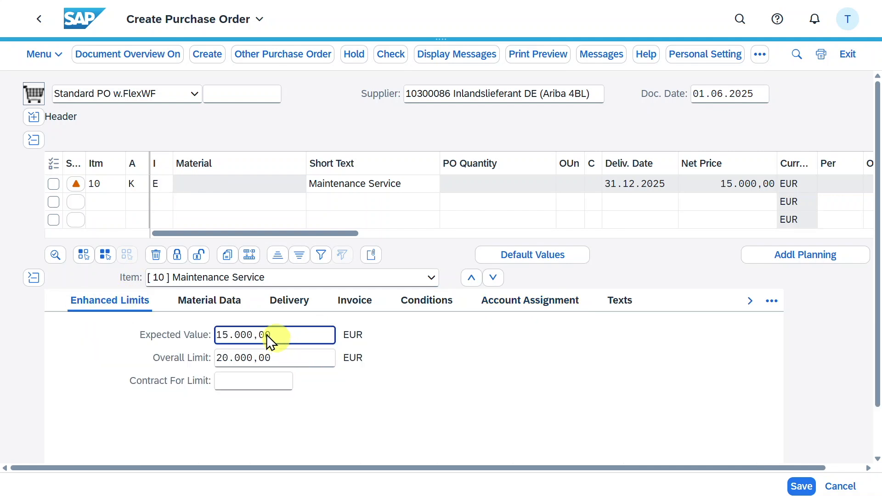
left_click(275, 357)
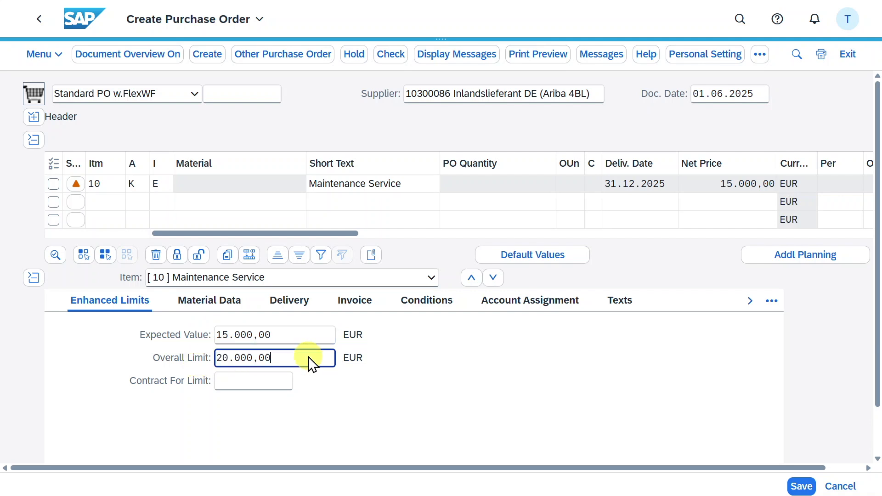
mouse_move(801, 486)
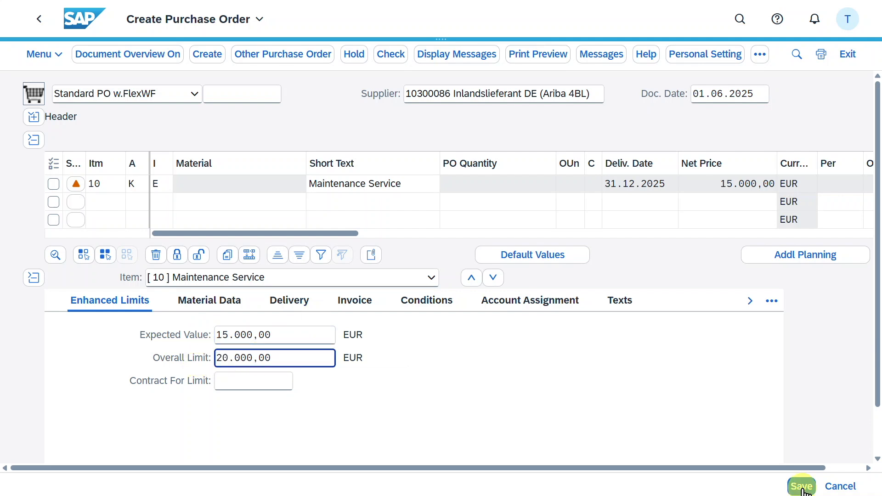
left_click(802, 486)
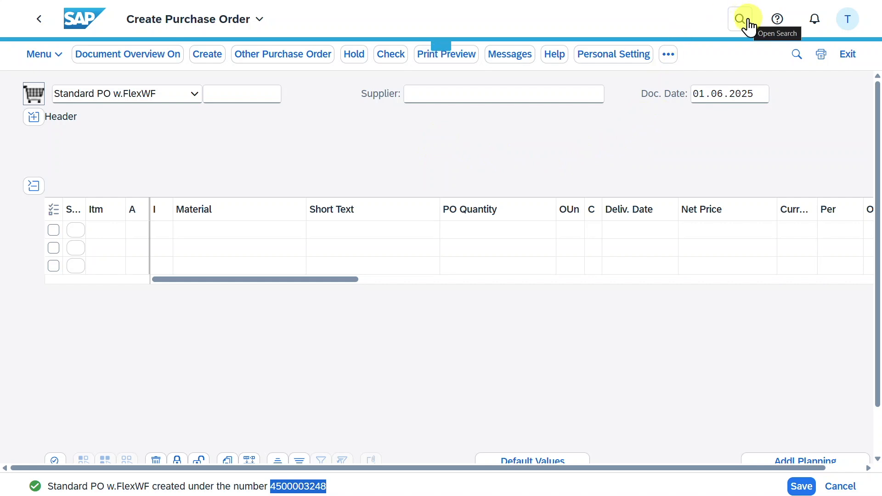
Step: Find the Manage Service Entry Sheets - Lean Services app and start a new entry sheet
left_click(740, 18)
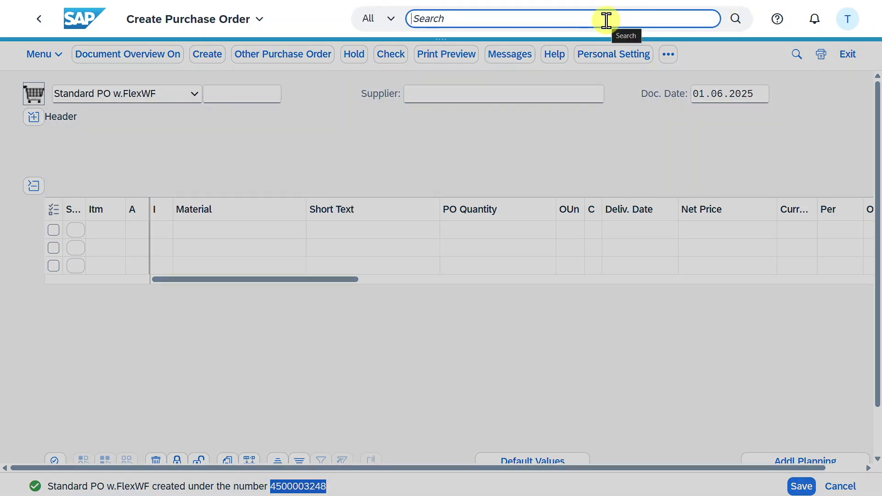
type("manage service entry")
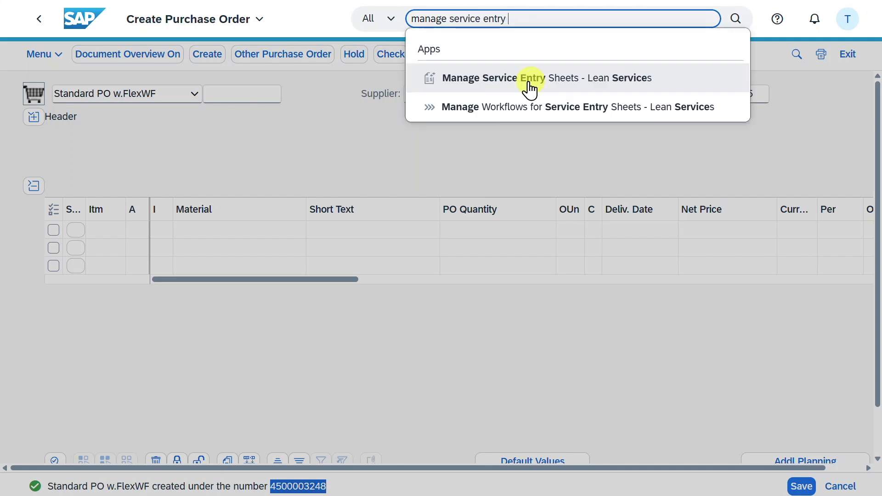
left_click(545, 77)
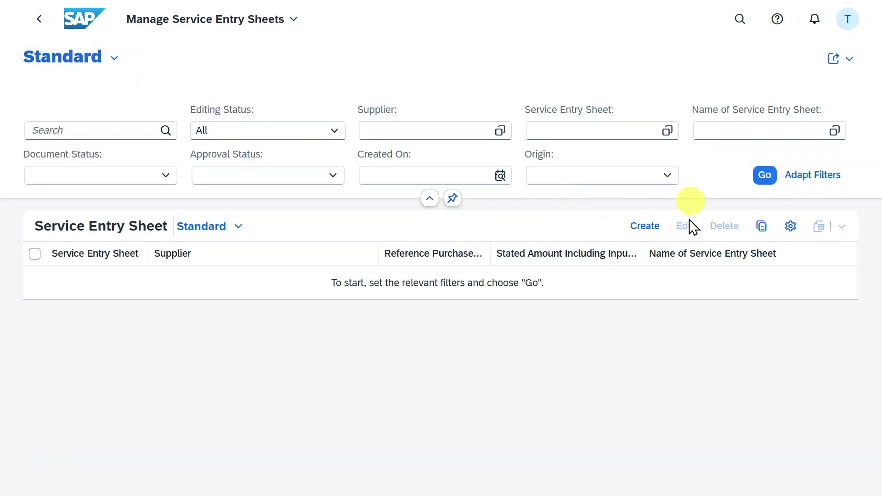
left_click(645, 227)
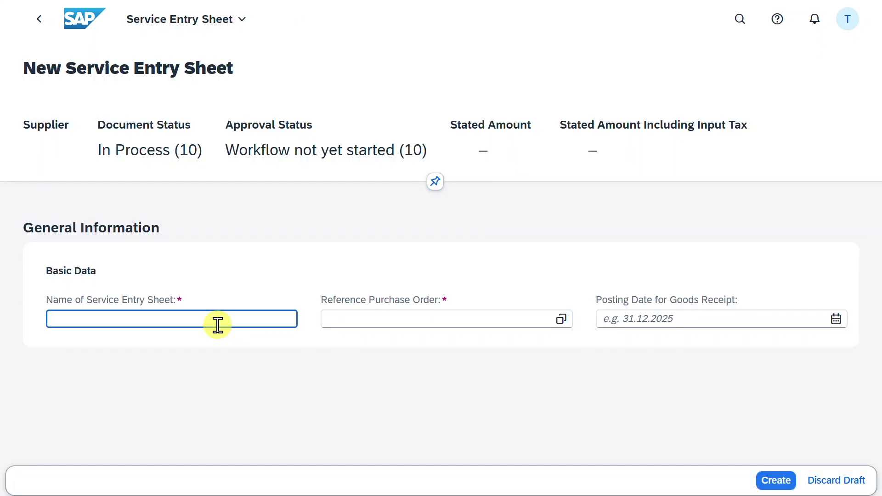
type("Service Pro")
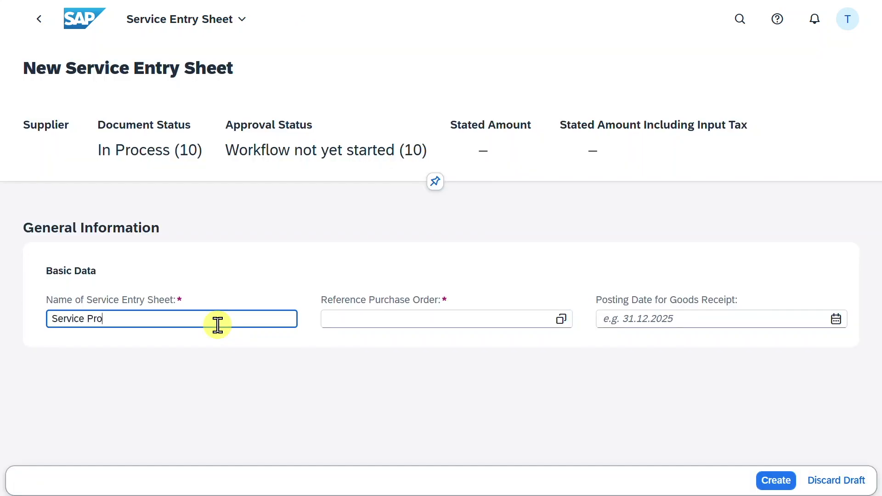
left_click(445, 319)
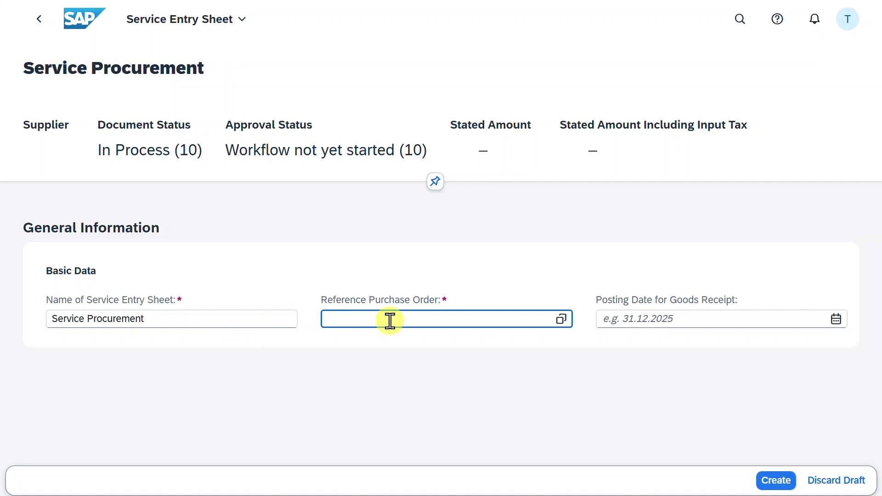
type("4500003248")
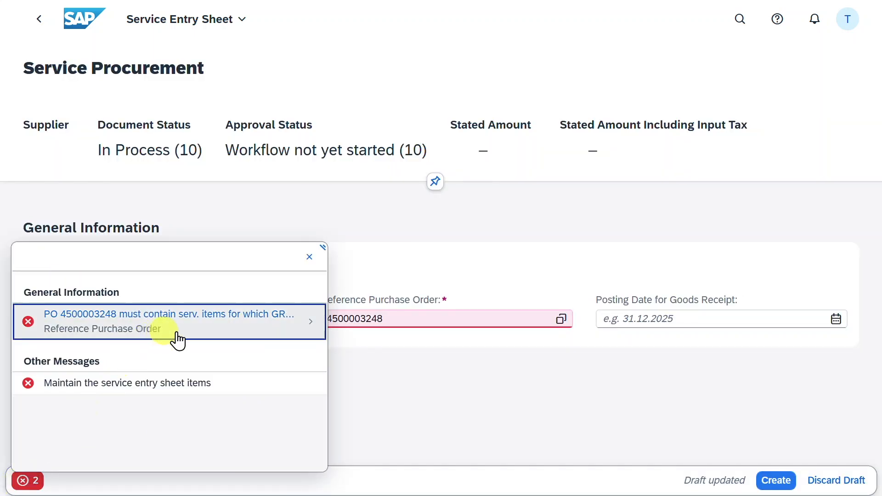
left_click(169, 322)
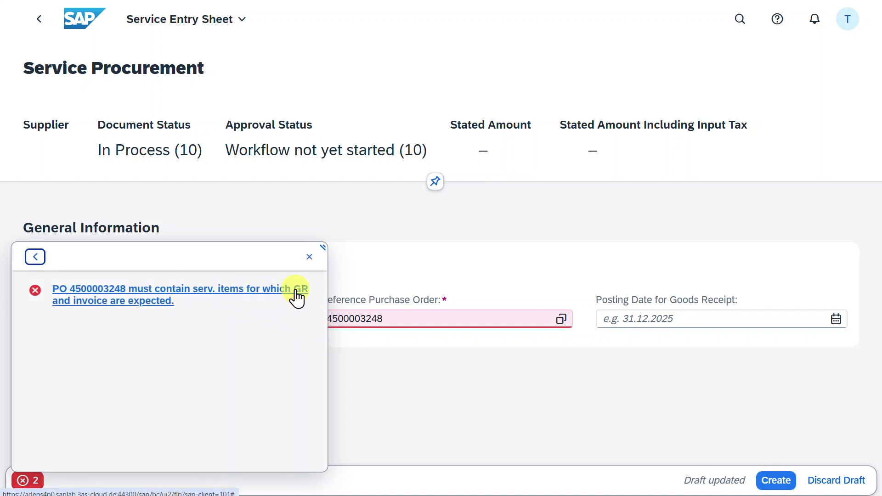
mouse_move(177, 311)
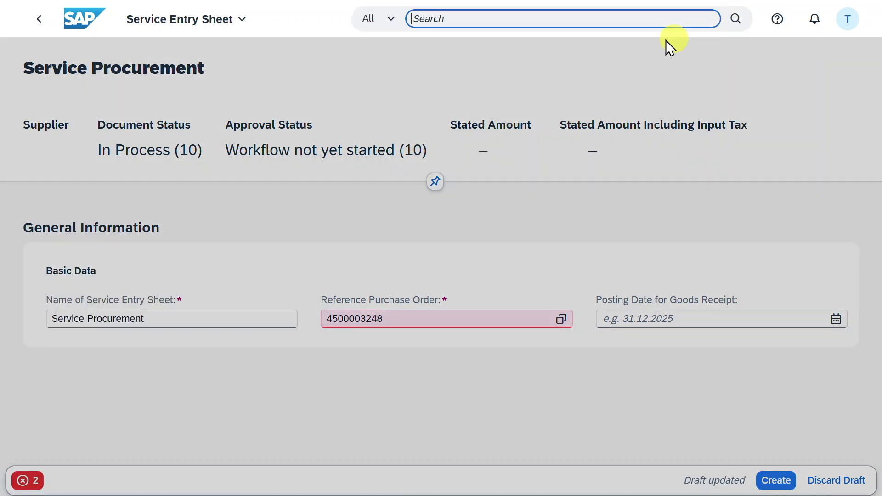
type("me22n")
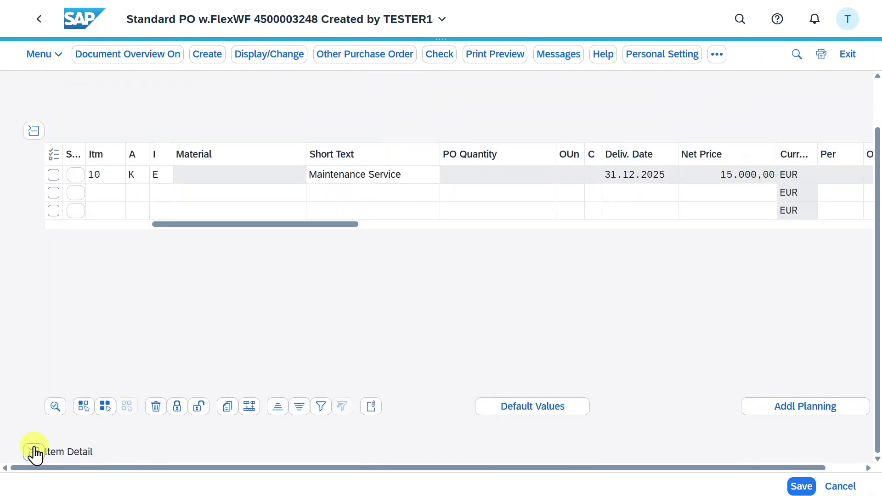
left_click(34, 451)
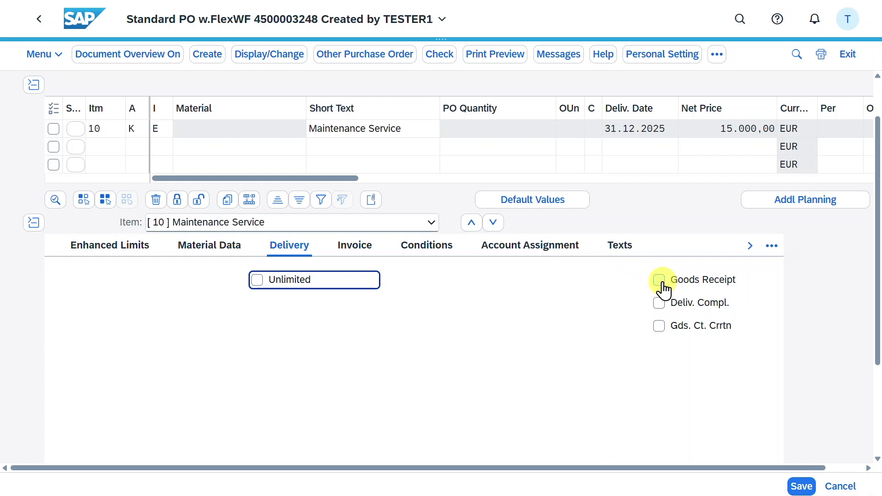
left_click(659, 279)
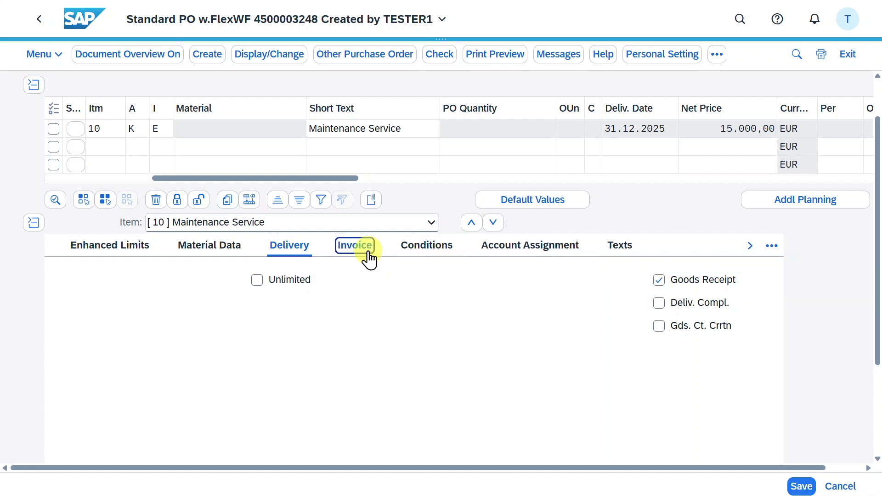
left_click(355, 245)
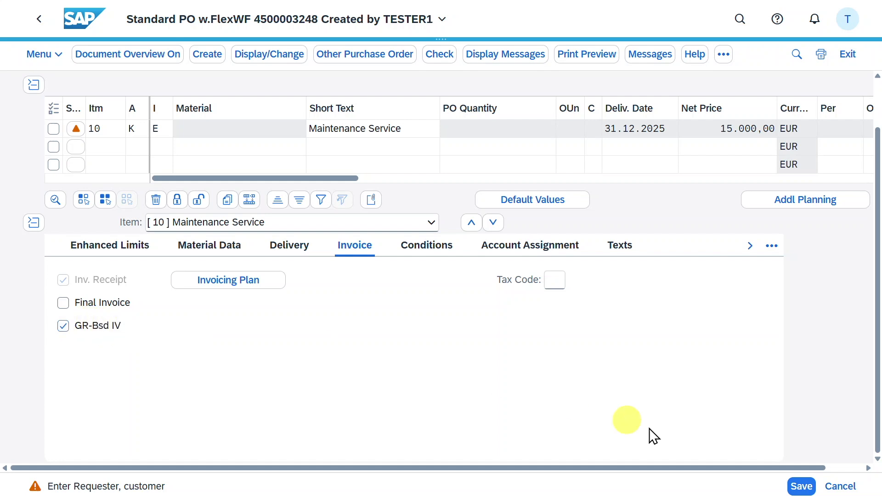
left_click(801, 486)
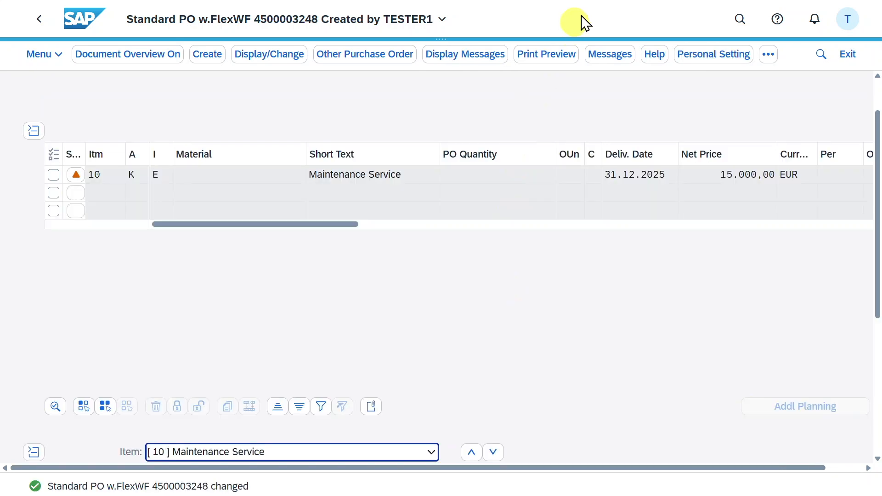
type("manage serv")
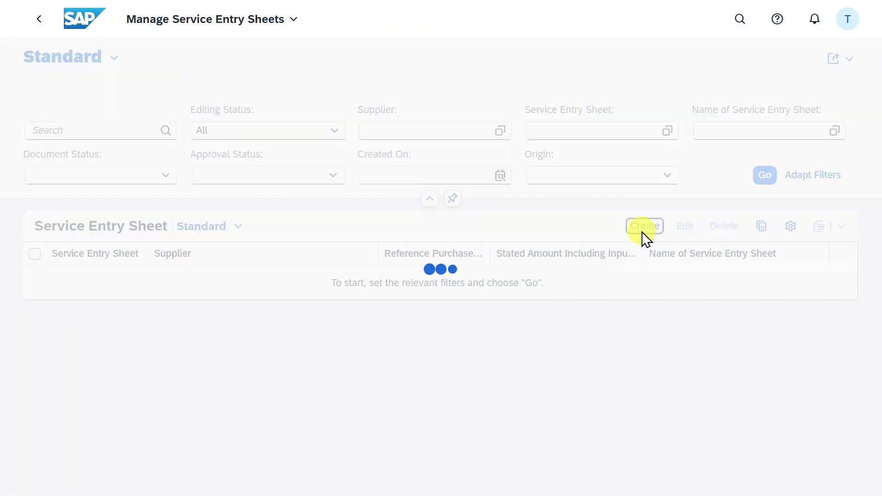
left_click(644, 226)
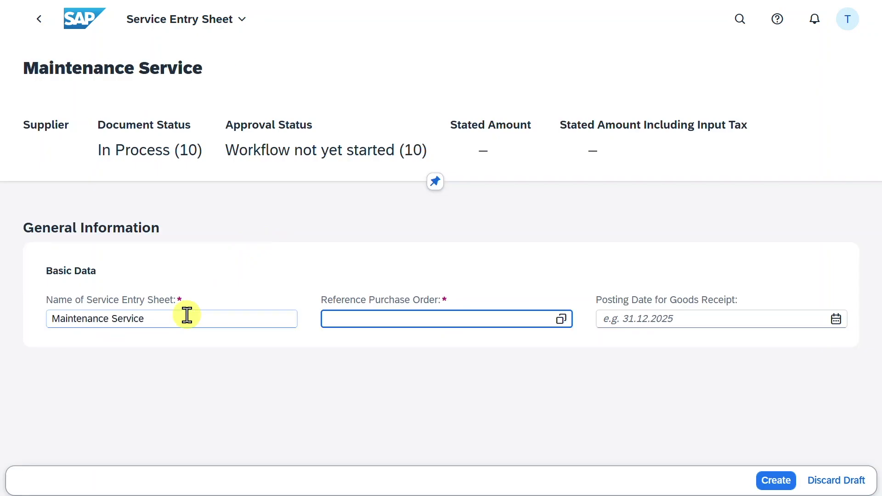
type("4500003248")
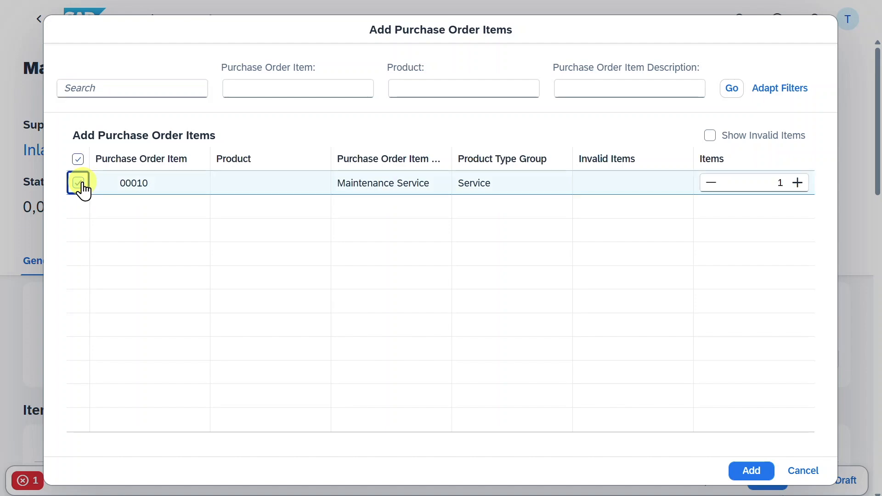
left_click(751, 470)
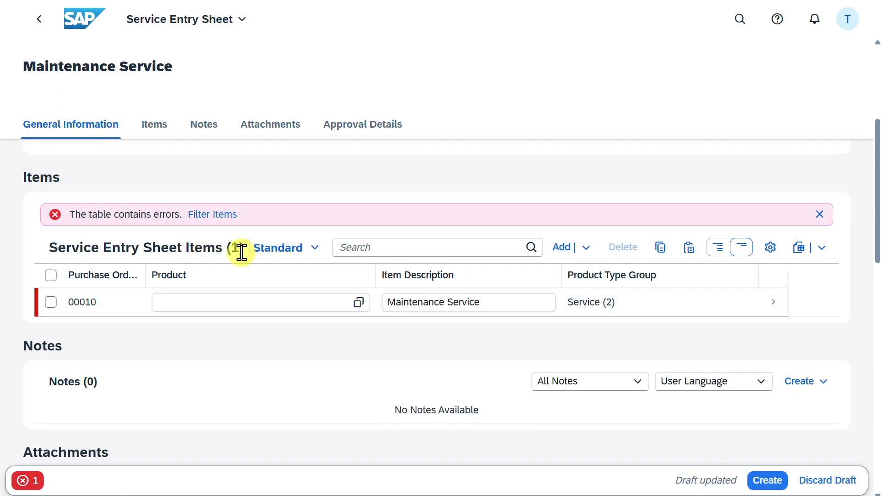
Step: Give item 00010 performance period 01.05.2025–30.05.2025 and net order price 5.000,00 EUR
left_click(773, 303)
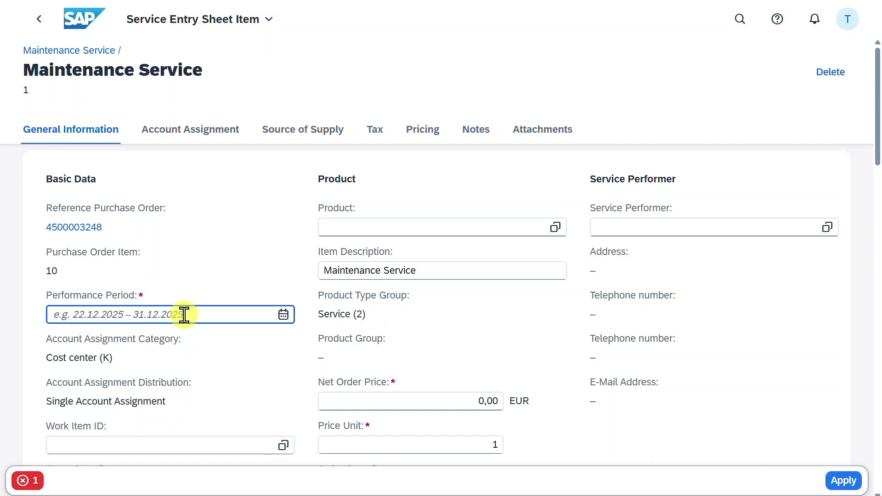
type("01.05.2025 – 30.05.2025")
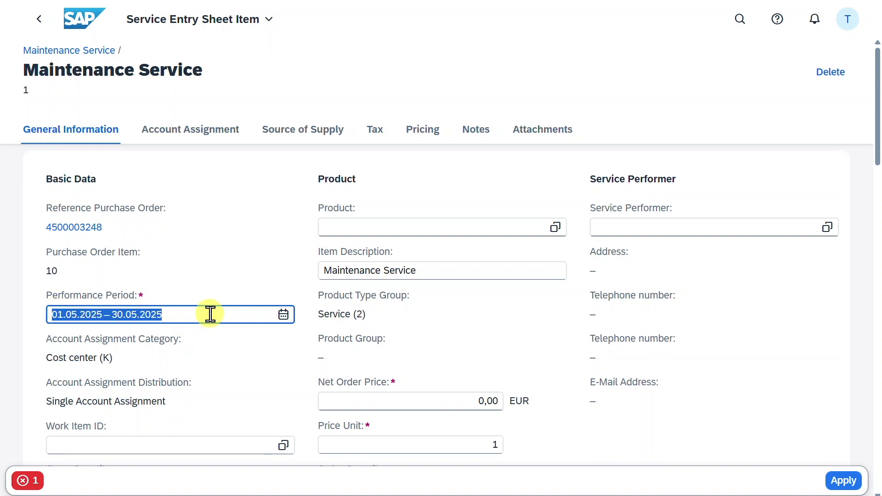
left_click(410, 400)
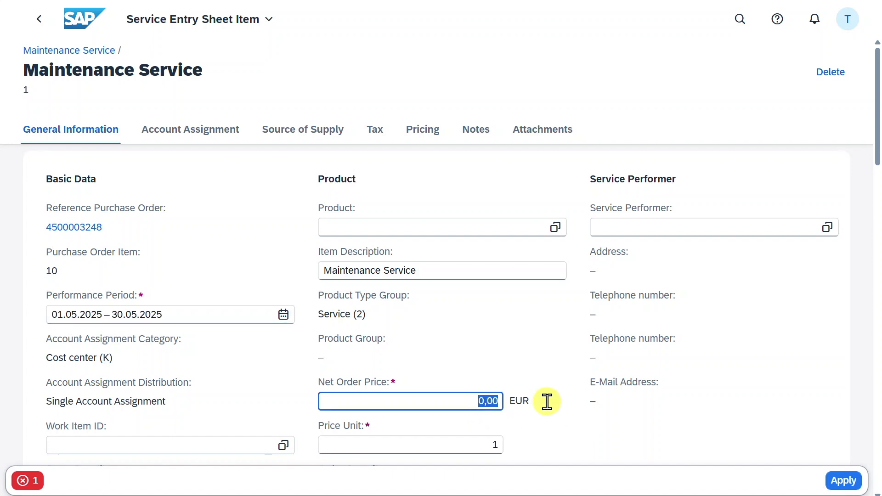
type("500")
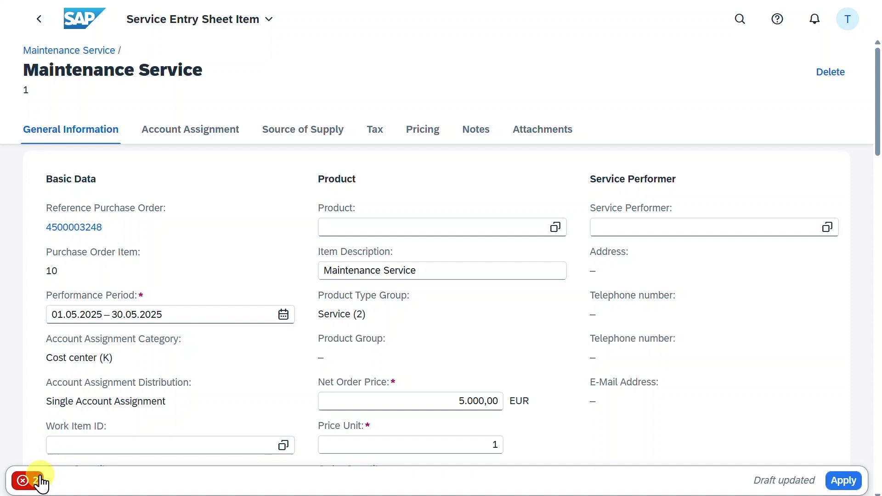
Step: Enter stated quantity 1 with unit D and return to the entry sheet overview
left_click(27, 481)
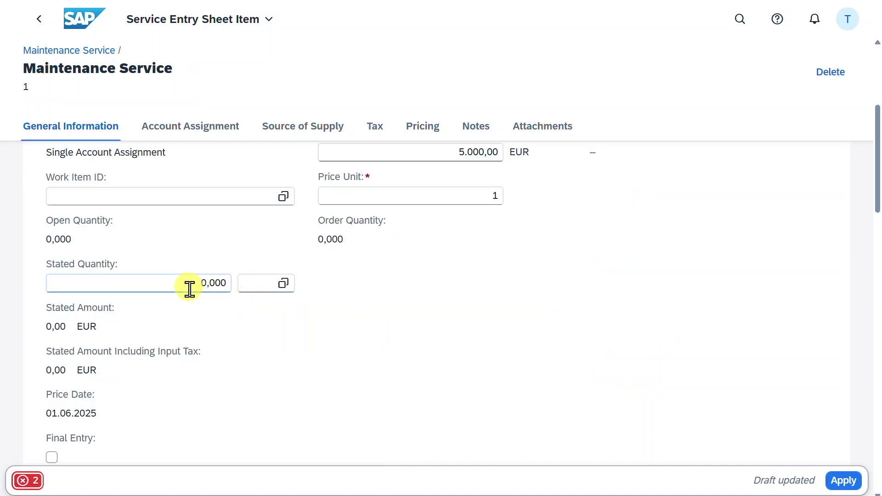
left_click(26, 481)
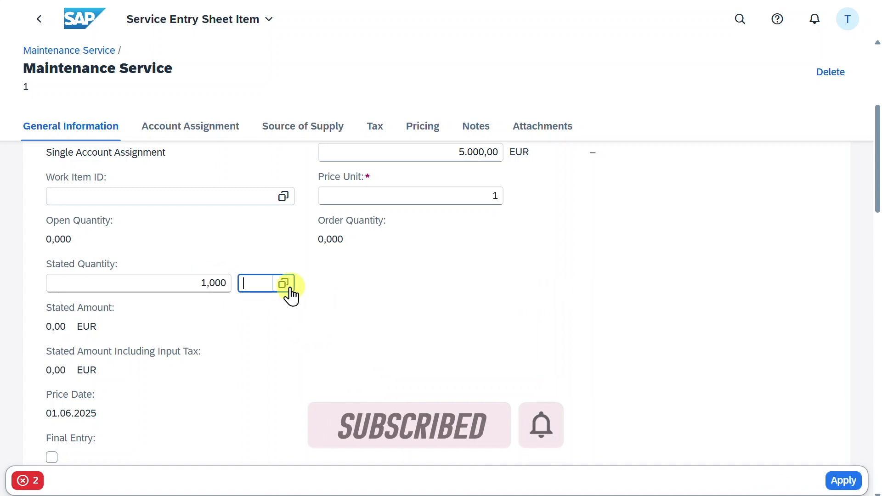
type("D")
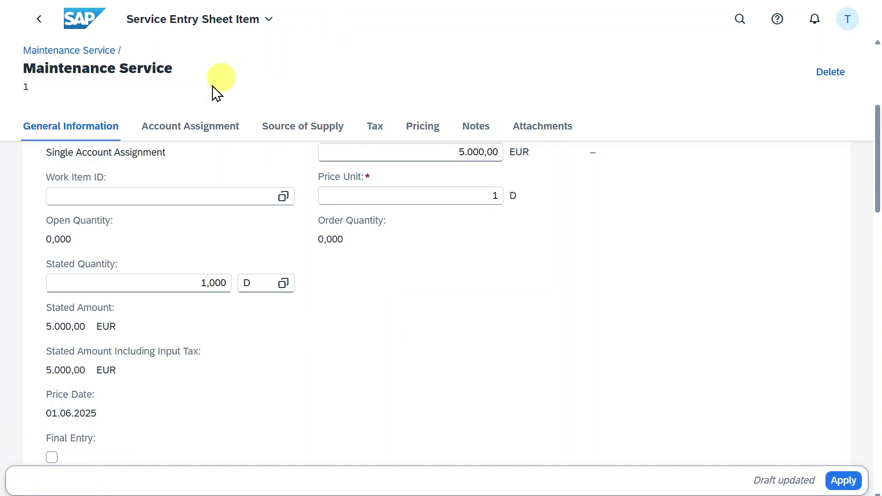
left_click(190, 126)
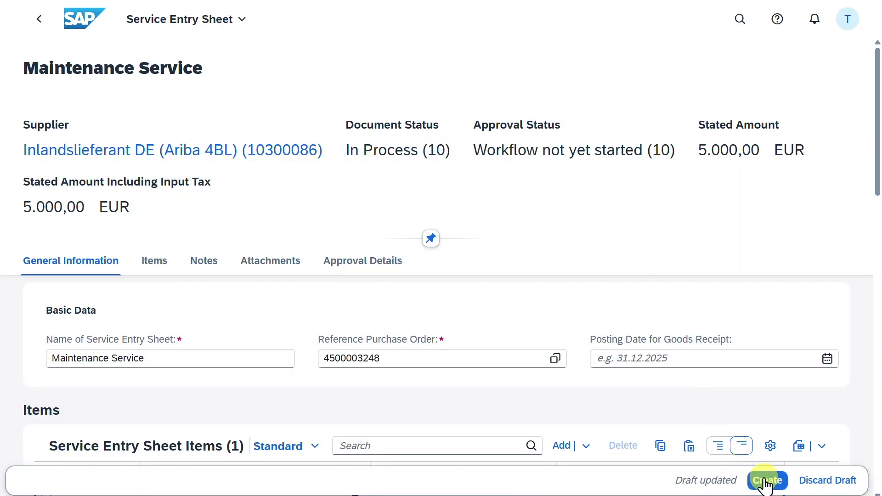
Step: Save service entry sheet 27 and send it for approval, status In Approval (20)
left_click(766, 480)
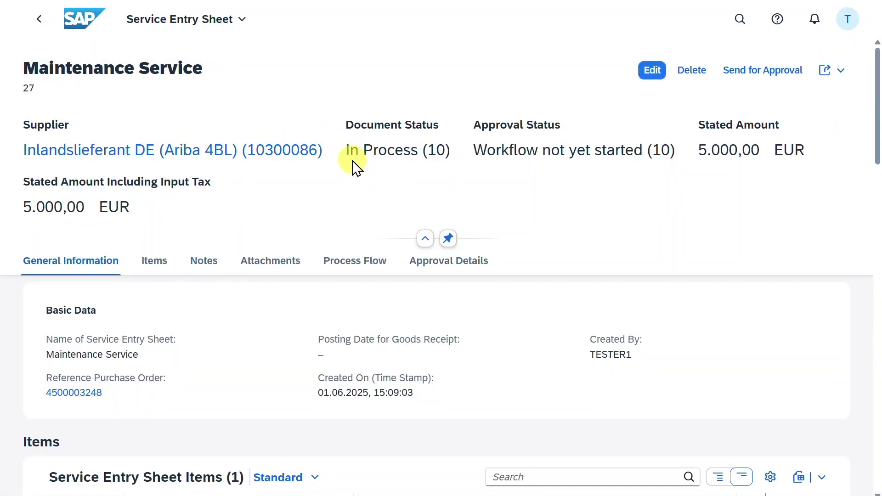
mouse_move(703, 147)
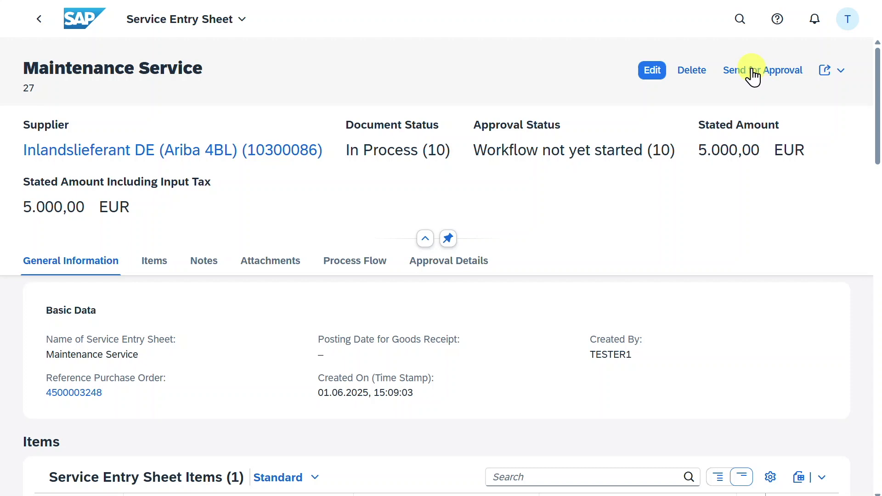
left_click(758, 70)
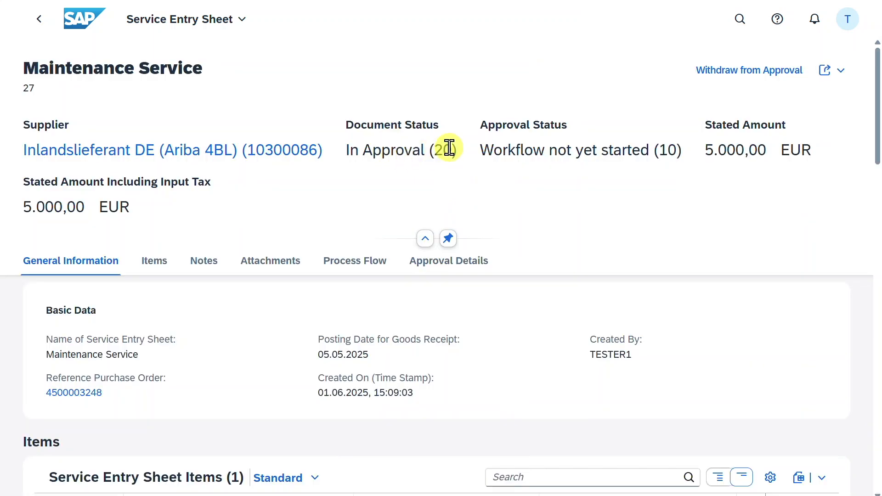
mouse_move(503, 151)
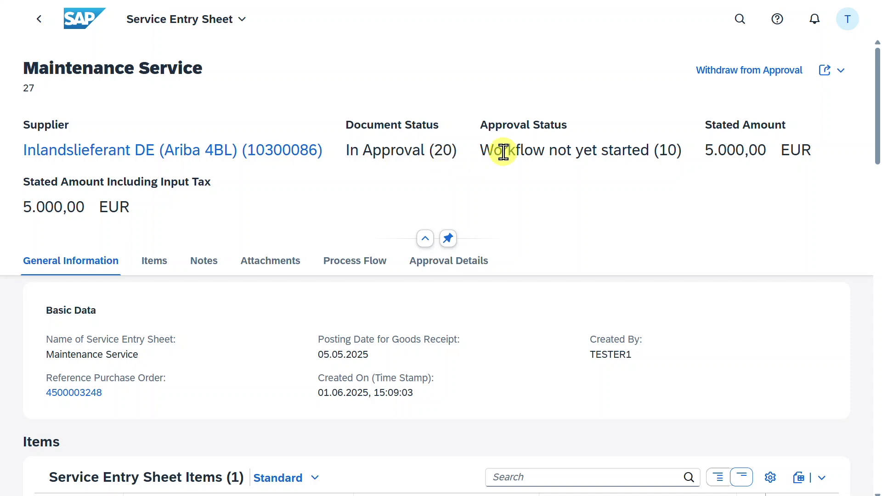
left_click_drag(501, 150, 586, 150)
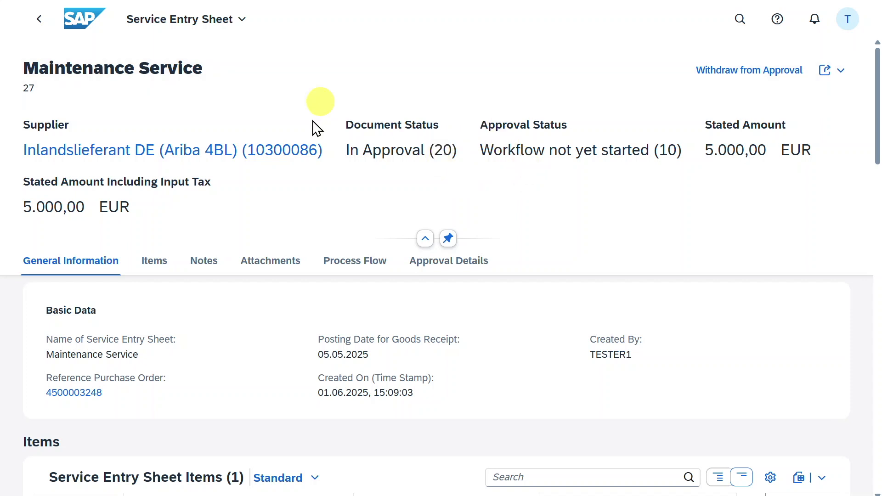
mouse_move(683, 99)
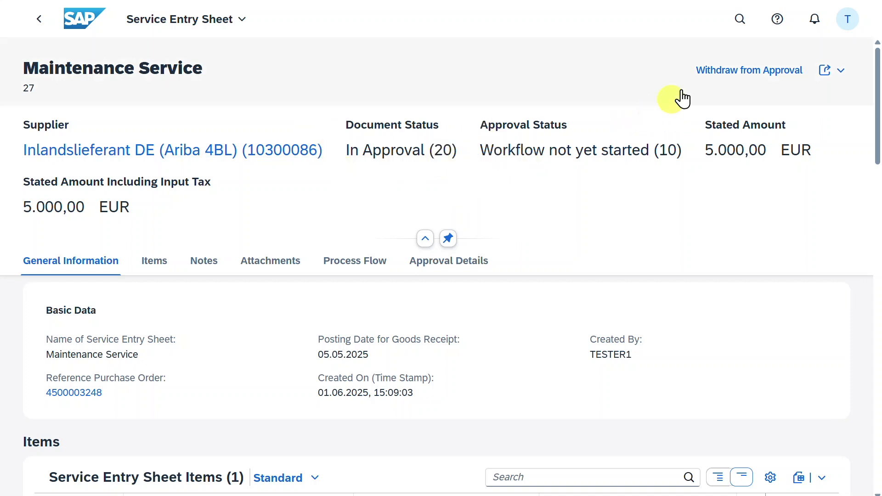
Step: Launch Create Supplier Invoice and enter invoicing party 10300086
left_click(739, 19)
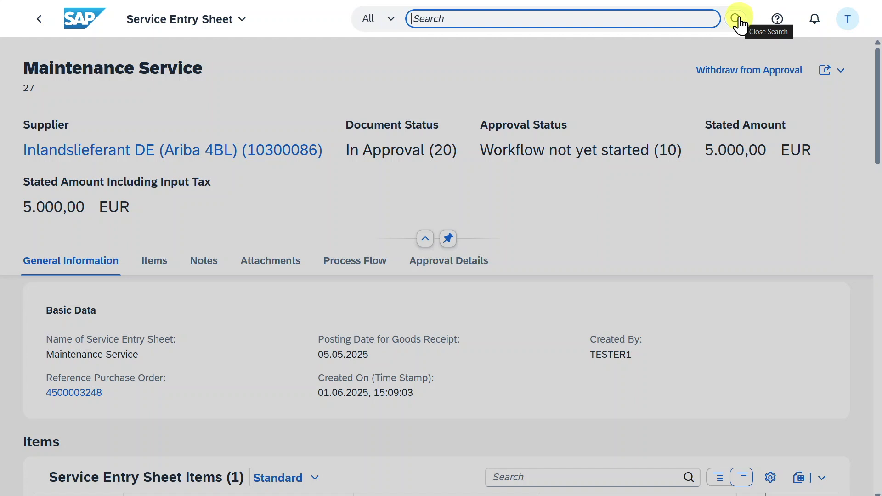
type("create su")
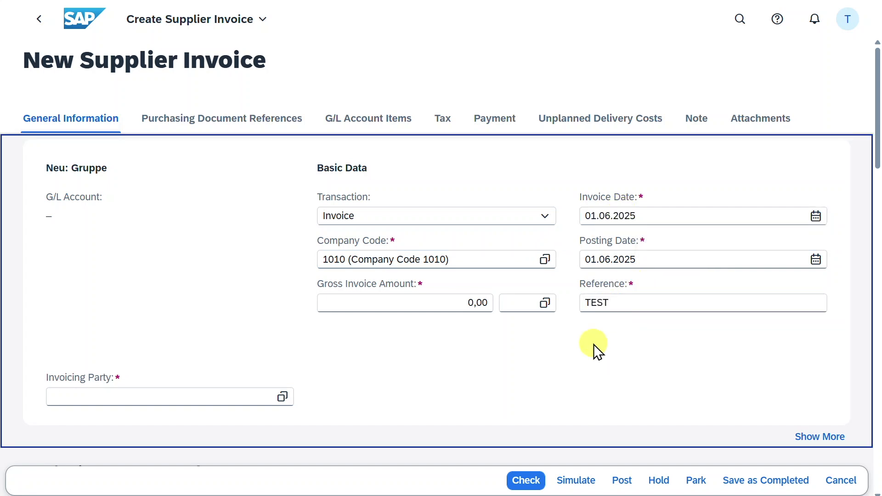
left_click(163, 397)
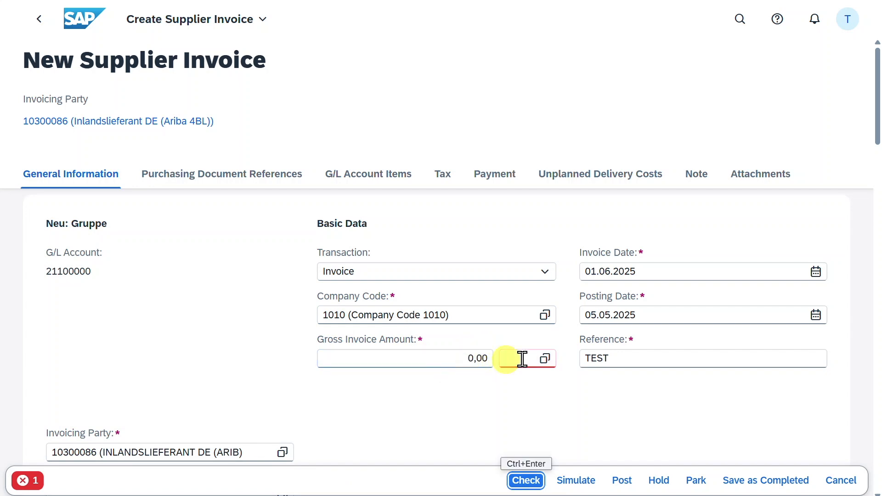
scroll("down", 3)
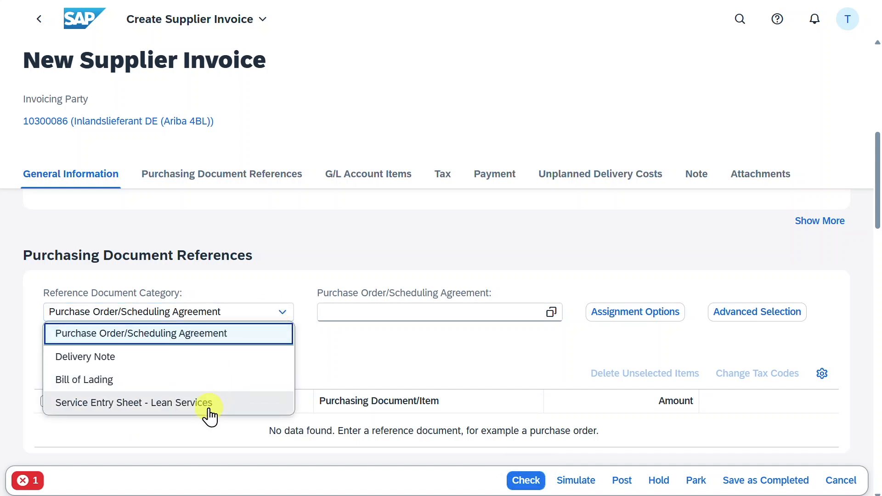
left_click(132, 403)
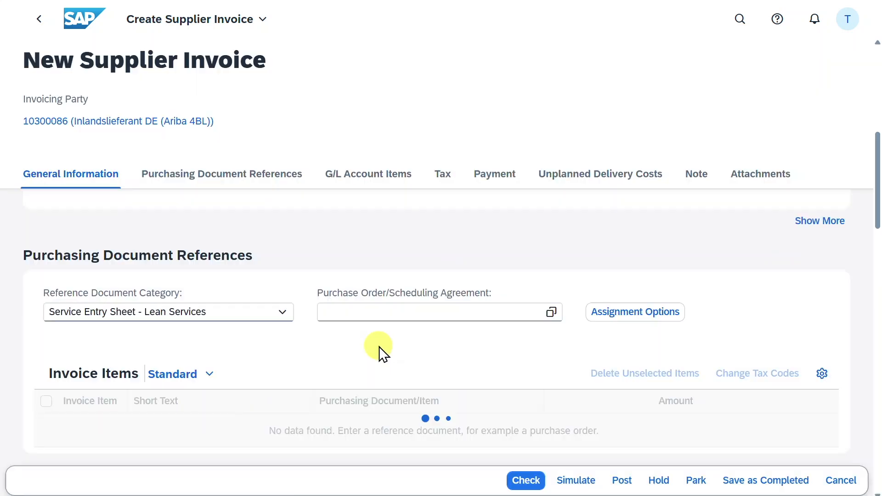
type("27")
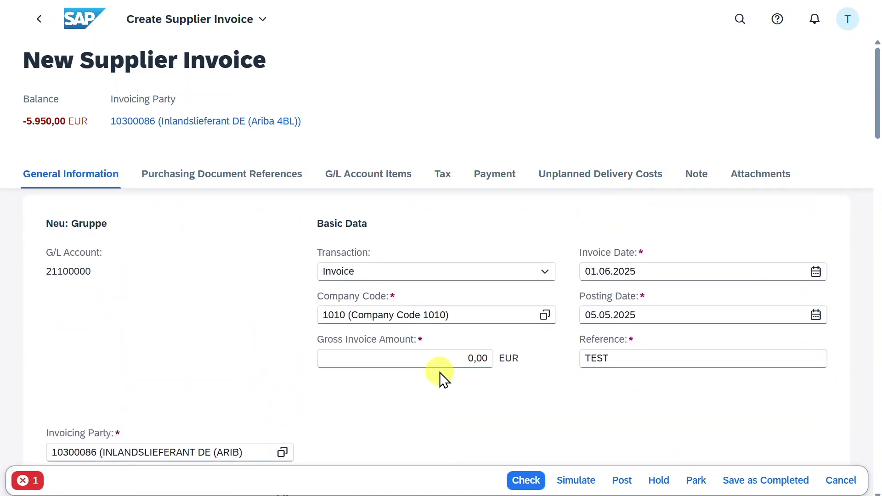
type("5.950,00")
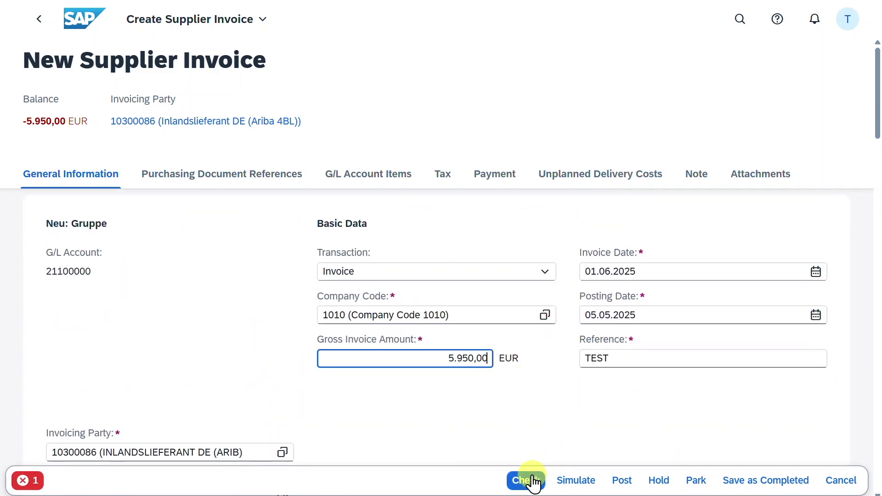
left_click(525, 480)
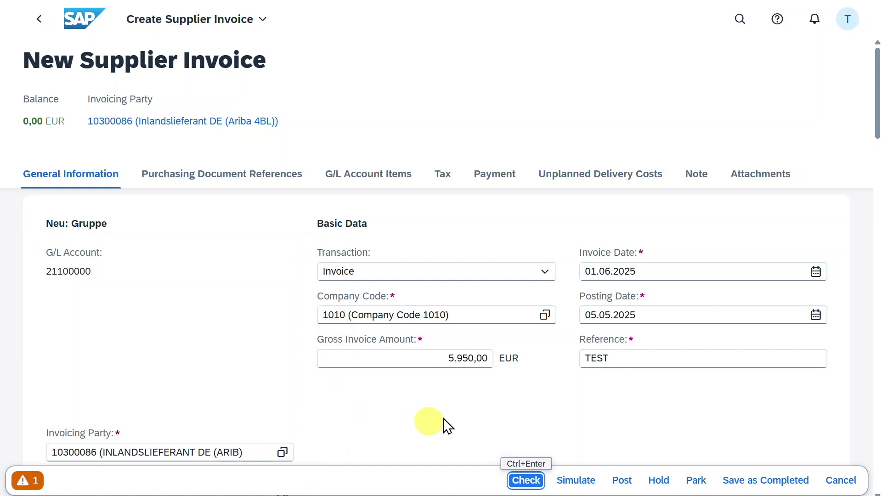
mouse_move(622, 480)
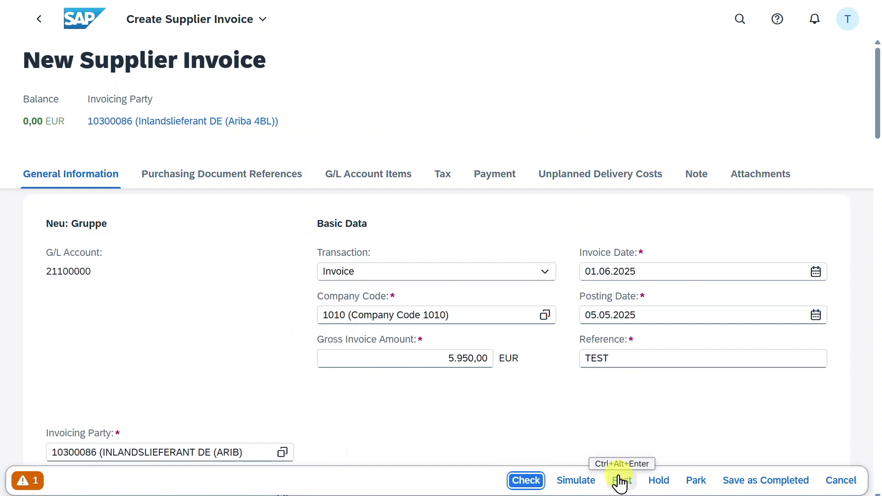
left_click(622, 480)
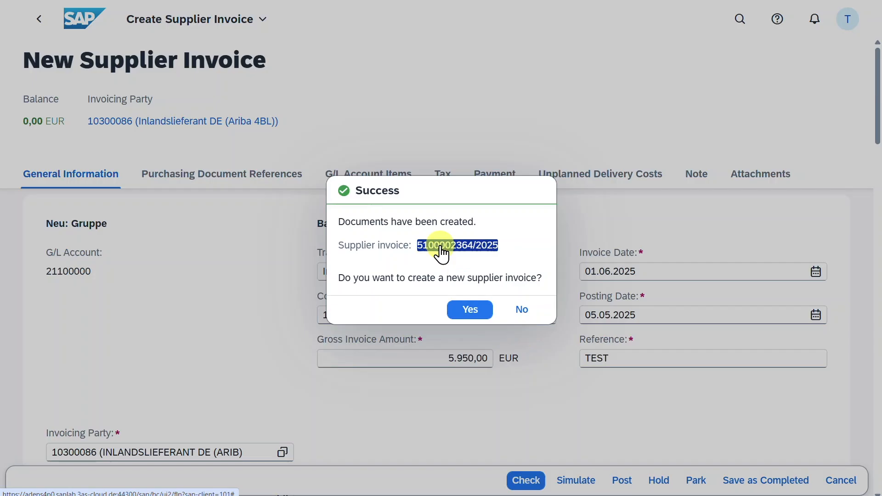
left_click(521, 310)
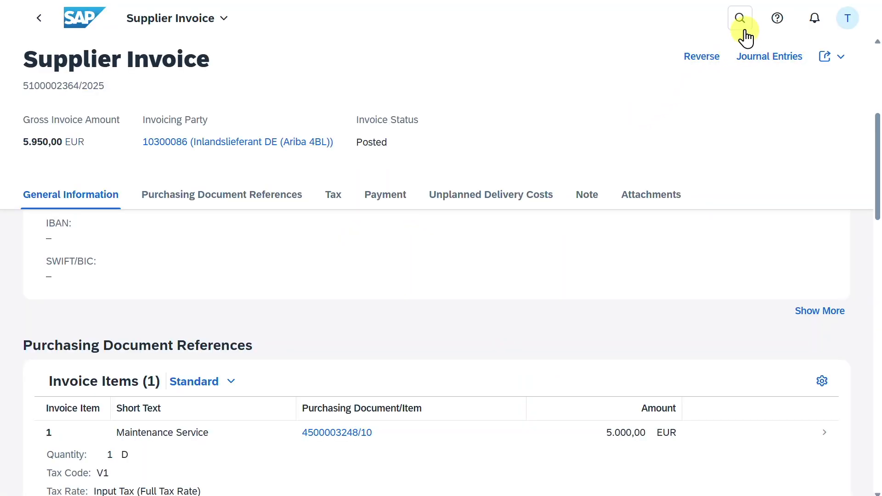
type("manage auto")
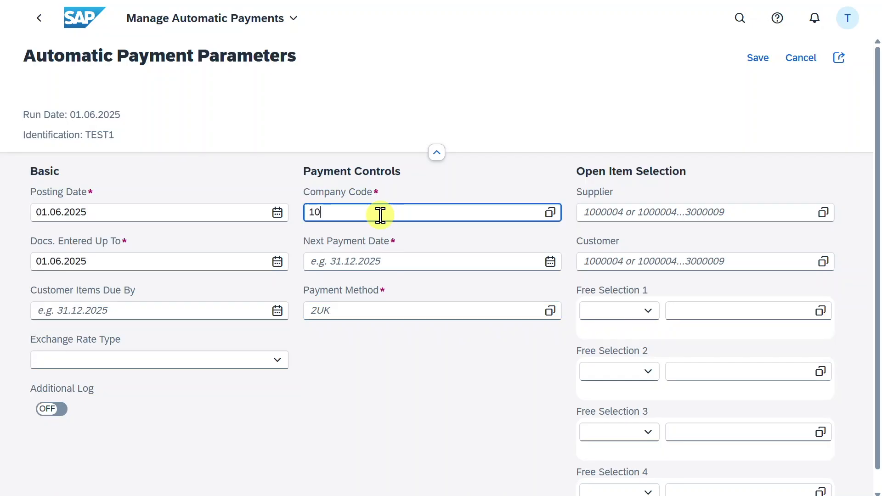
Step: Enter payment methods T and U for run TEST1, save the parameters and schedule the proposal to start immediately
left_click(428, 261)
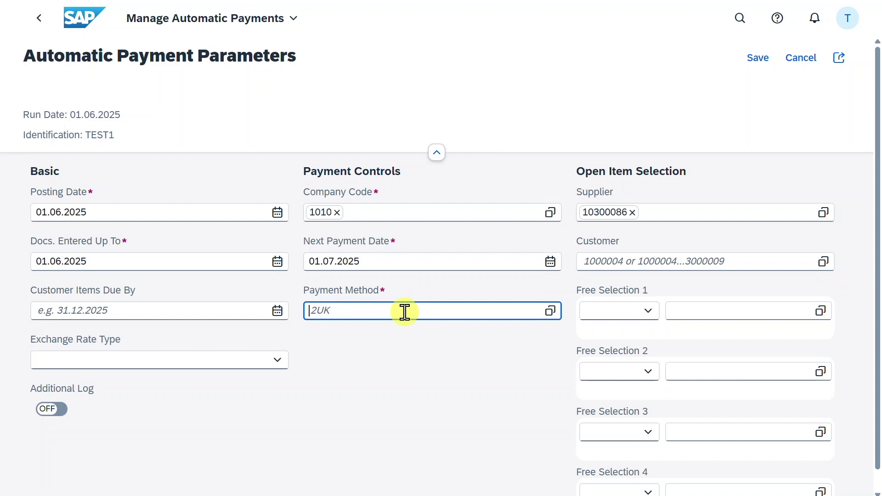
left_click(52, 408)
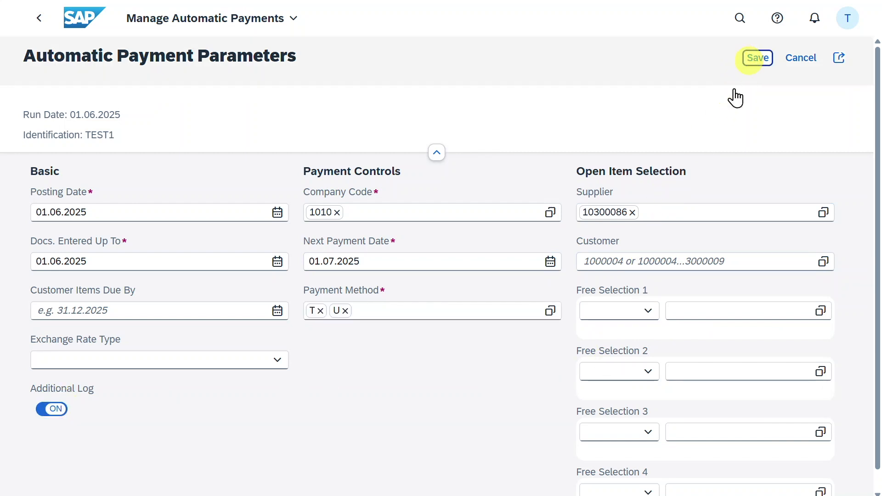
left_click(757, 57)
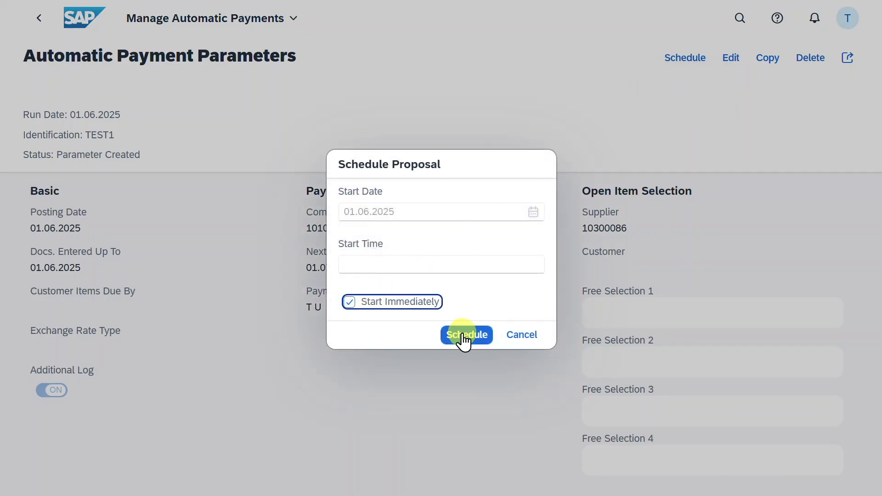
left_click(467, 334)
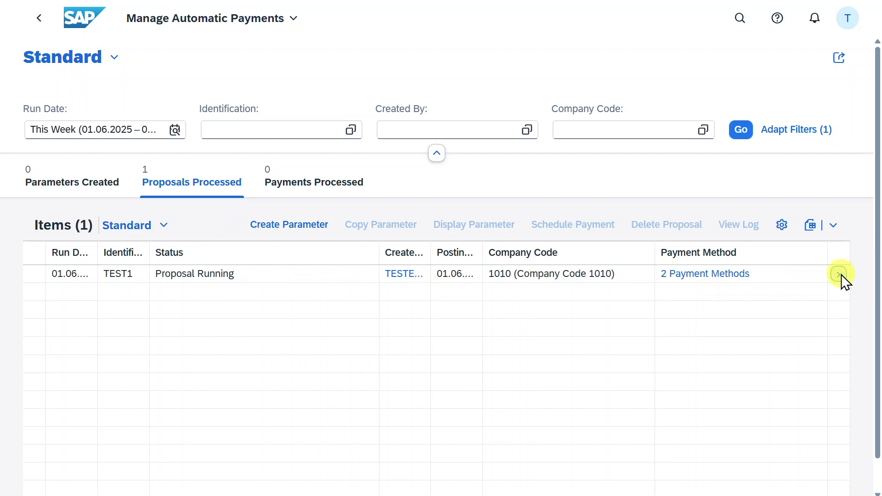
left_click(839, 274)
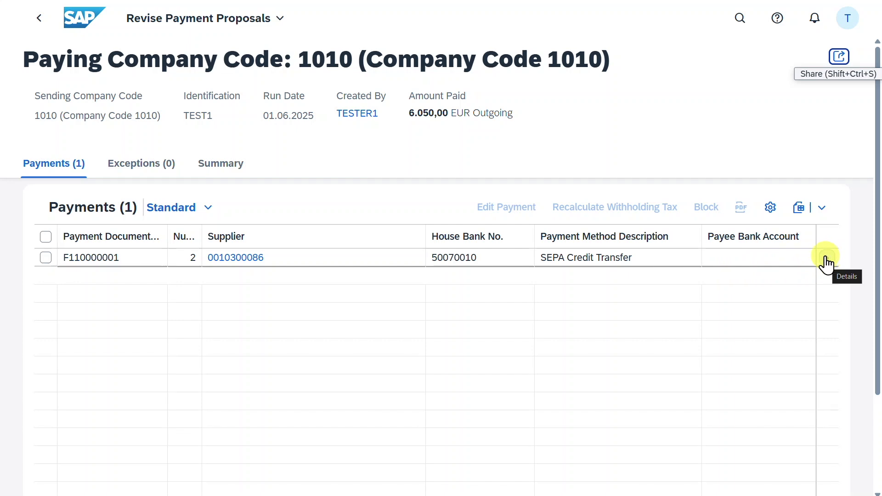
left_click(826, 258)
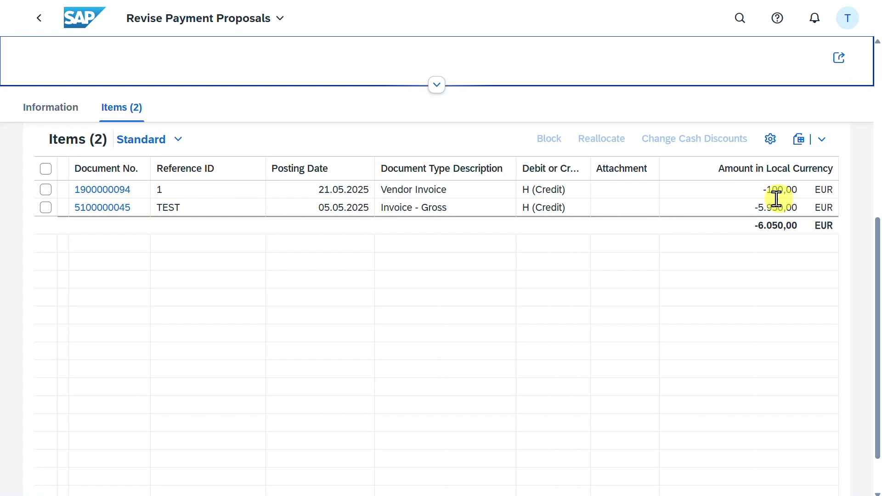
mouse_move(766, 202)
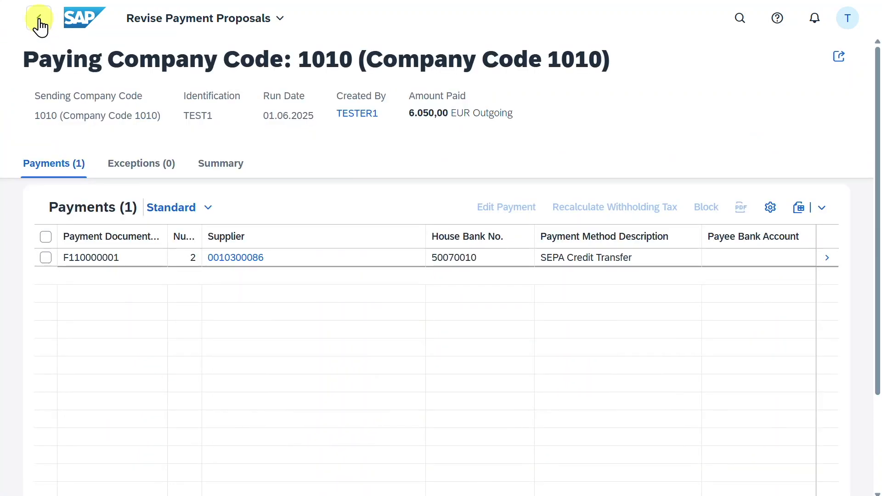
left_click(39, 19)
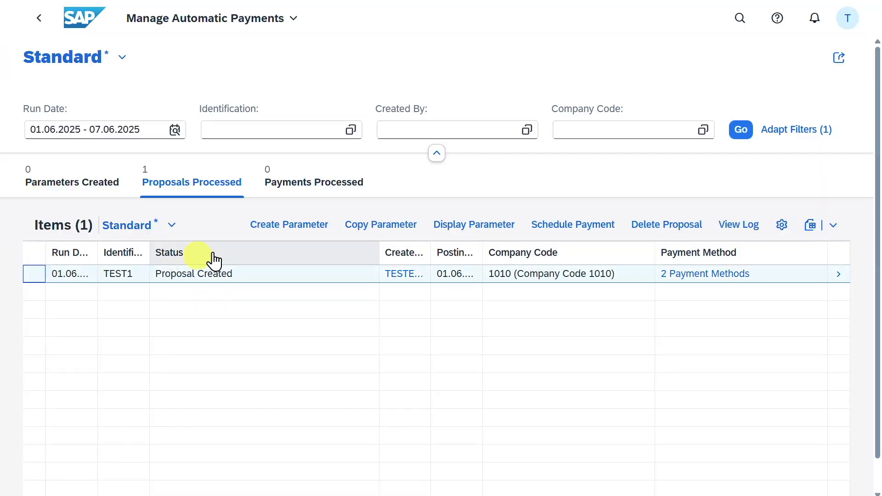
Step: Schedule TEST1's payment immediately, refresh until Payment Posted, and view its 6.050,00 EUR details
left_click(573, 224)
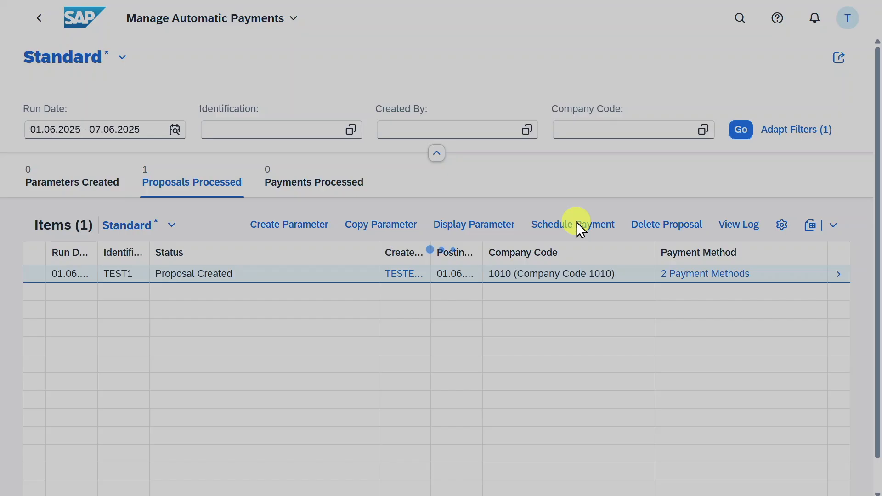
left_click(573, 224)
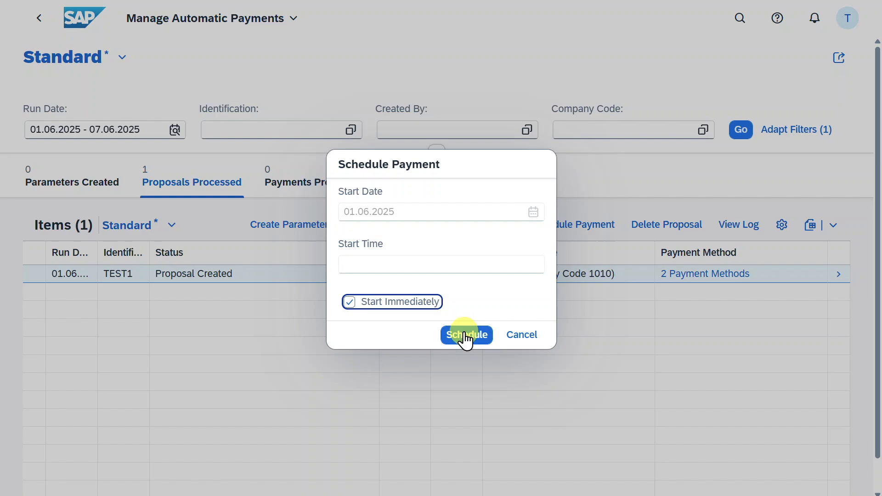
left_click(466, 335)
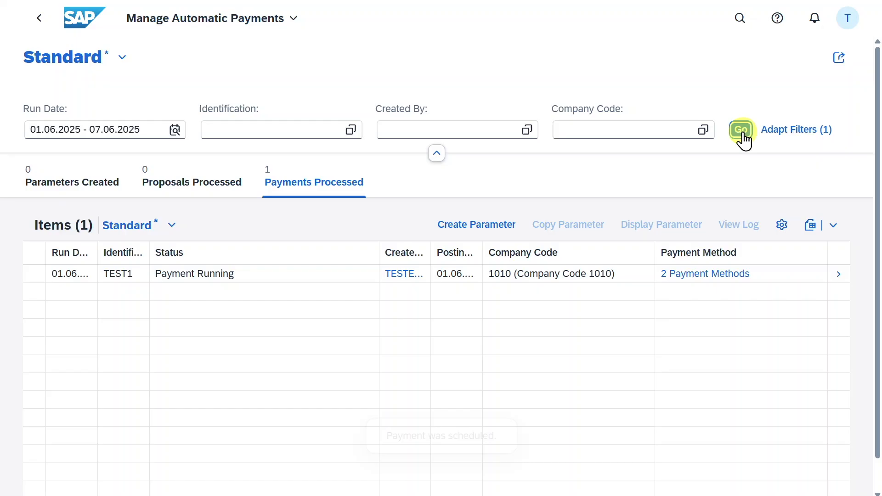
left_click(740, 130)
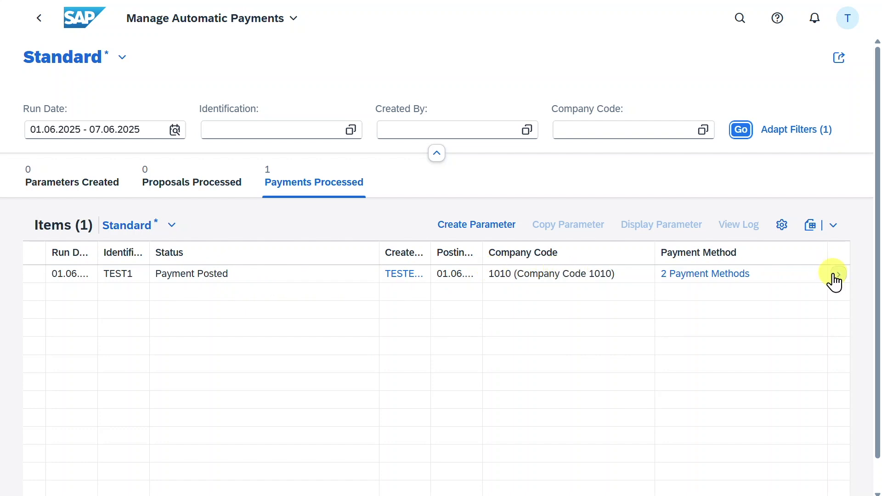
left_click(835, 275)
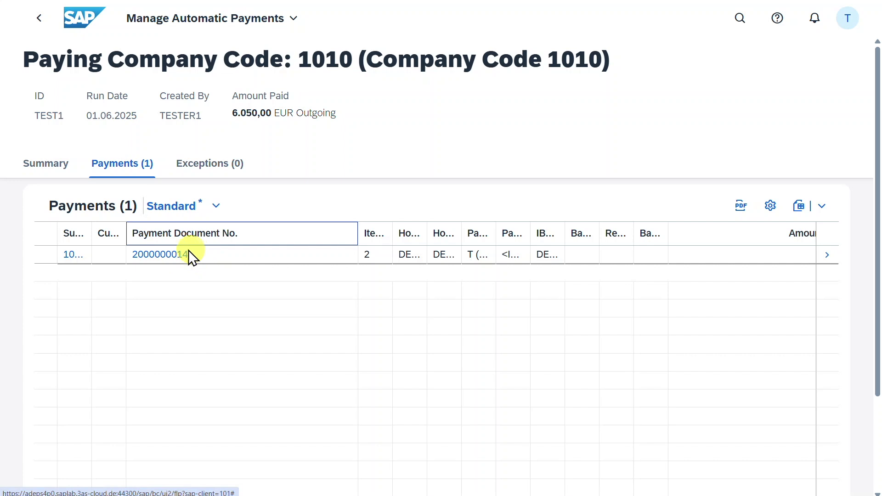
left_click(159, 254)
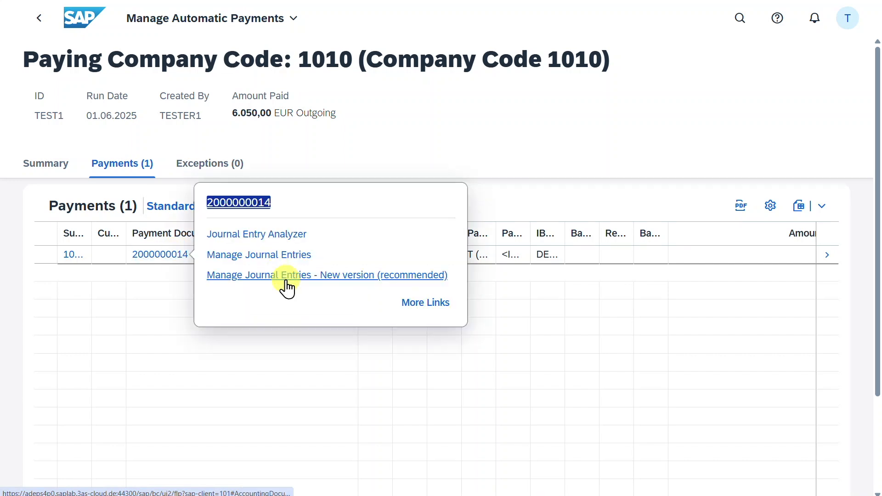
left_click(327, 275)
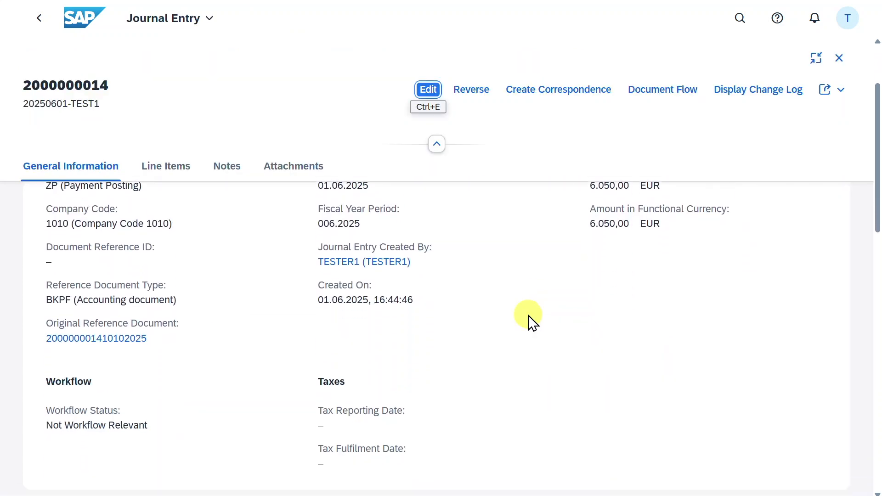
scroll("down", 3)
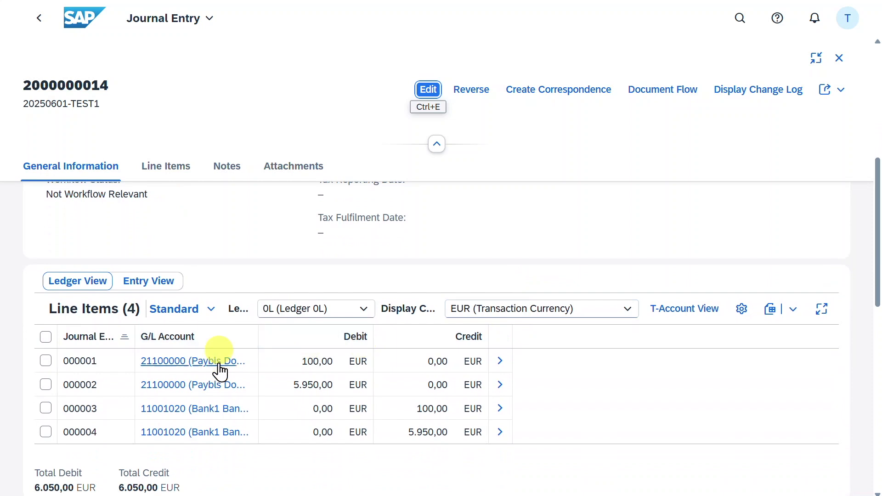
mouse_move(527, 212)
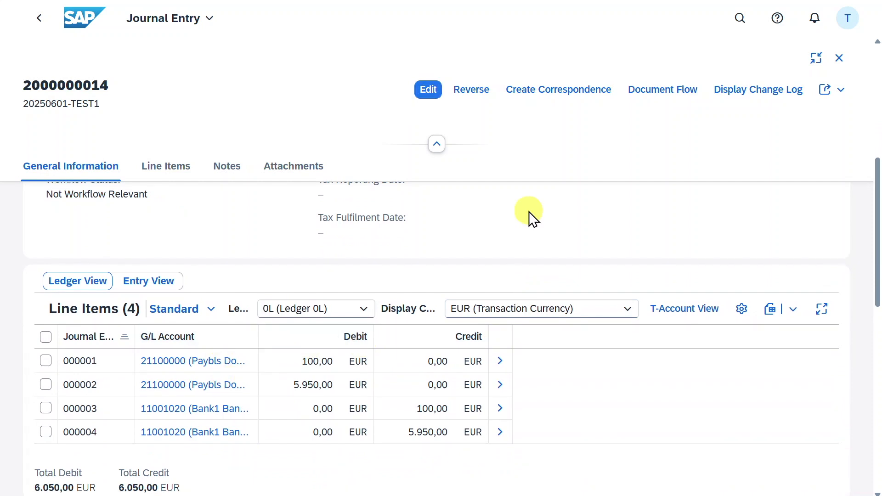